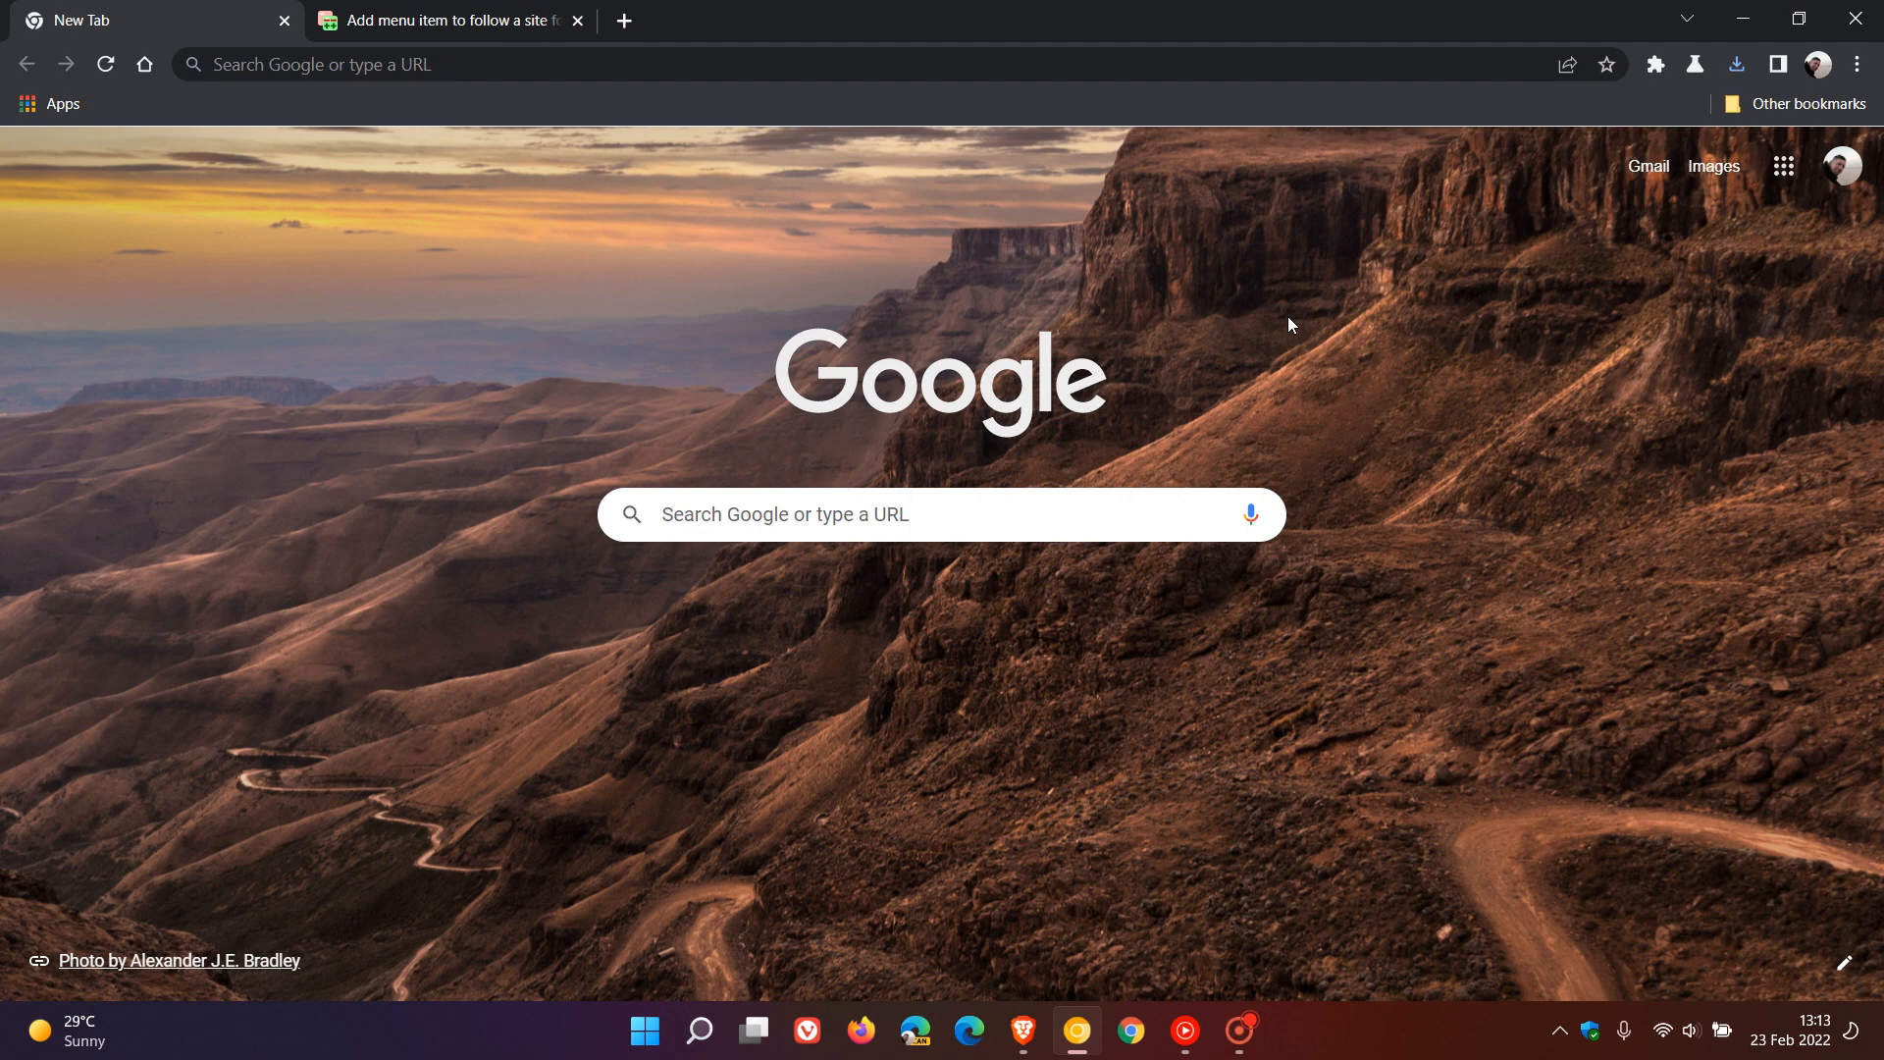
pyautogui.moveTo(1395, 428)
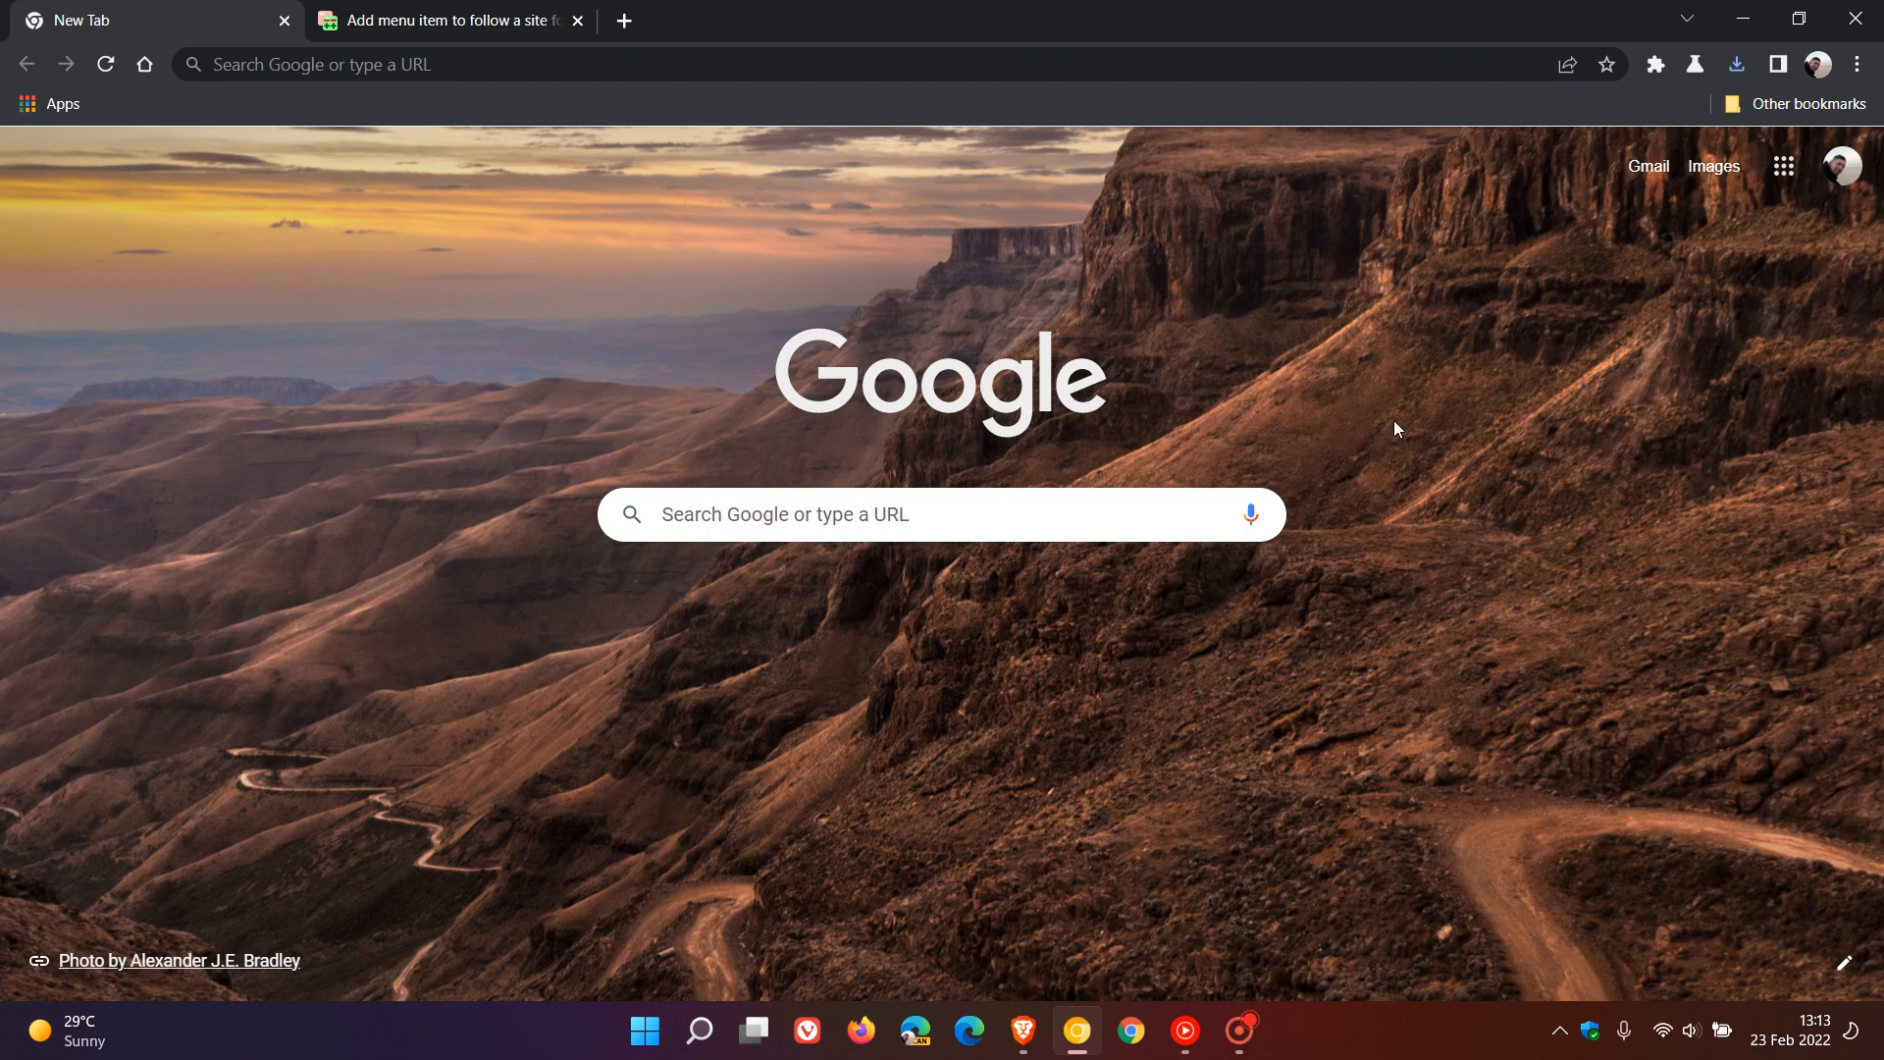
pyautogui.moveTo(1387, 424)
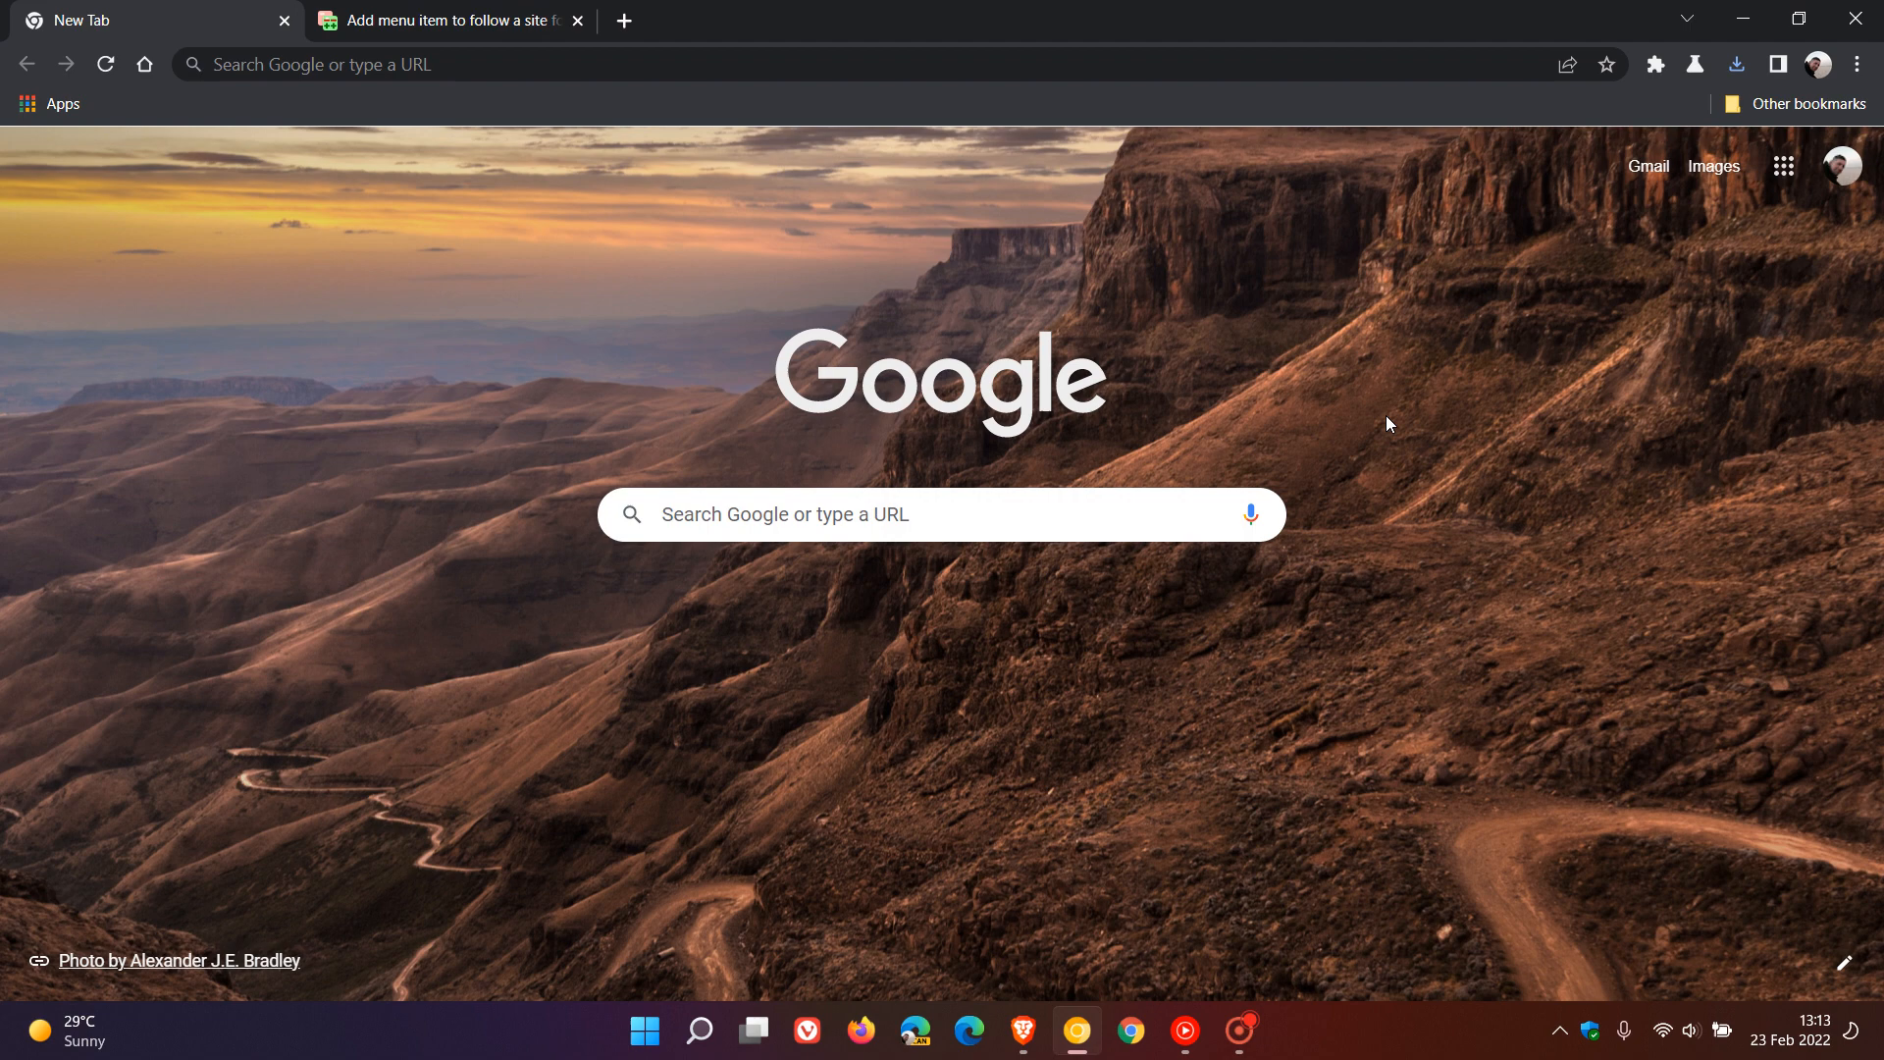
pyautogui.moveTo(1320, 371)
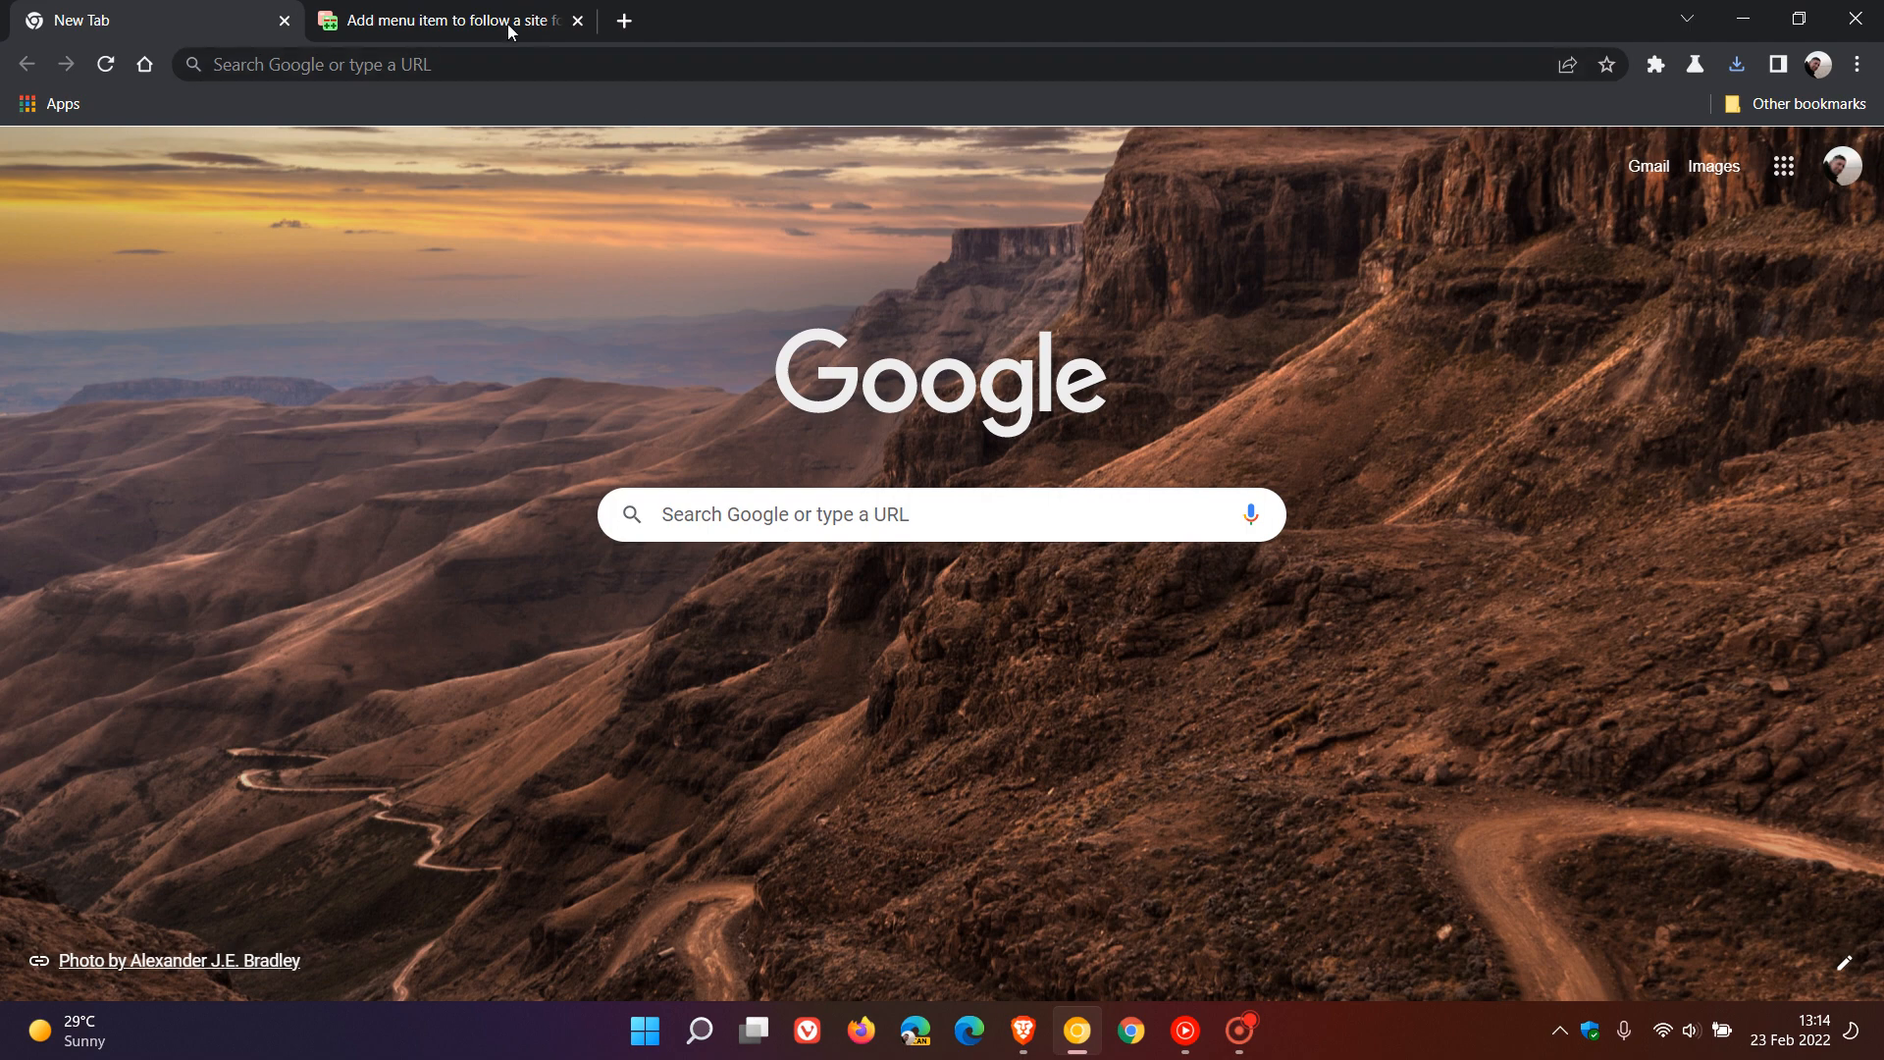
# Highlight the commit message's second paragraph on the 'follow site' Gerrit change and show the context menu
pyautogui.click(447, 19)
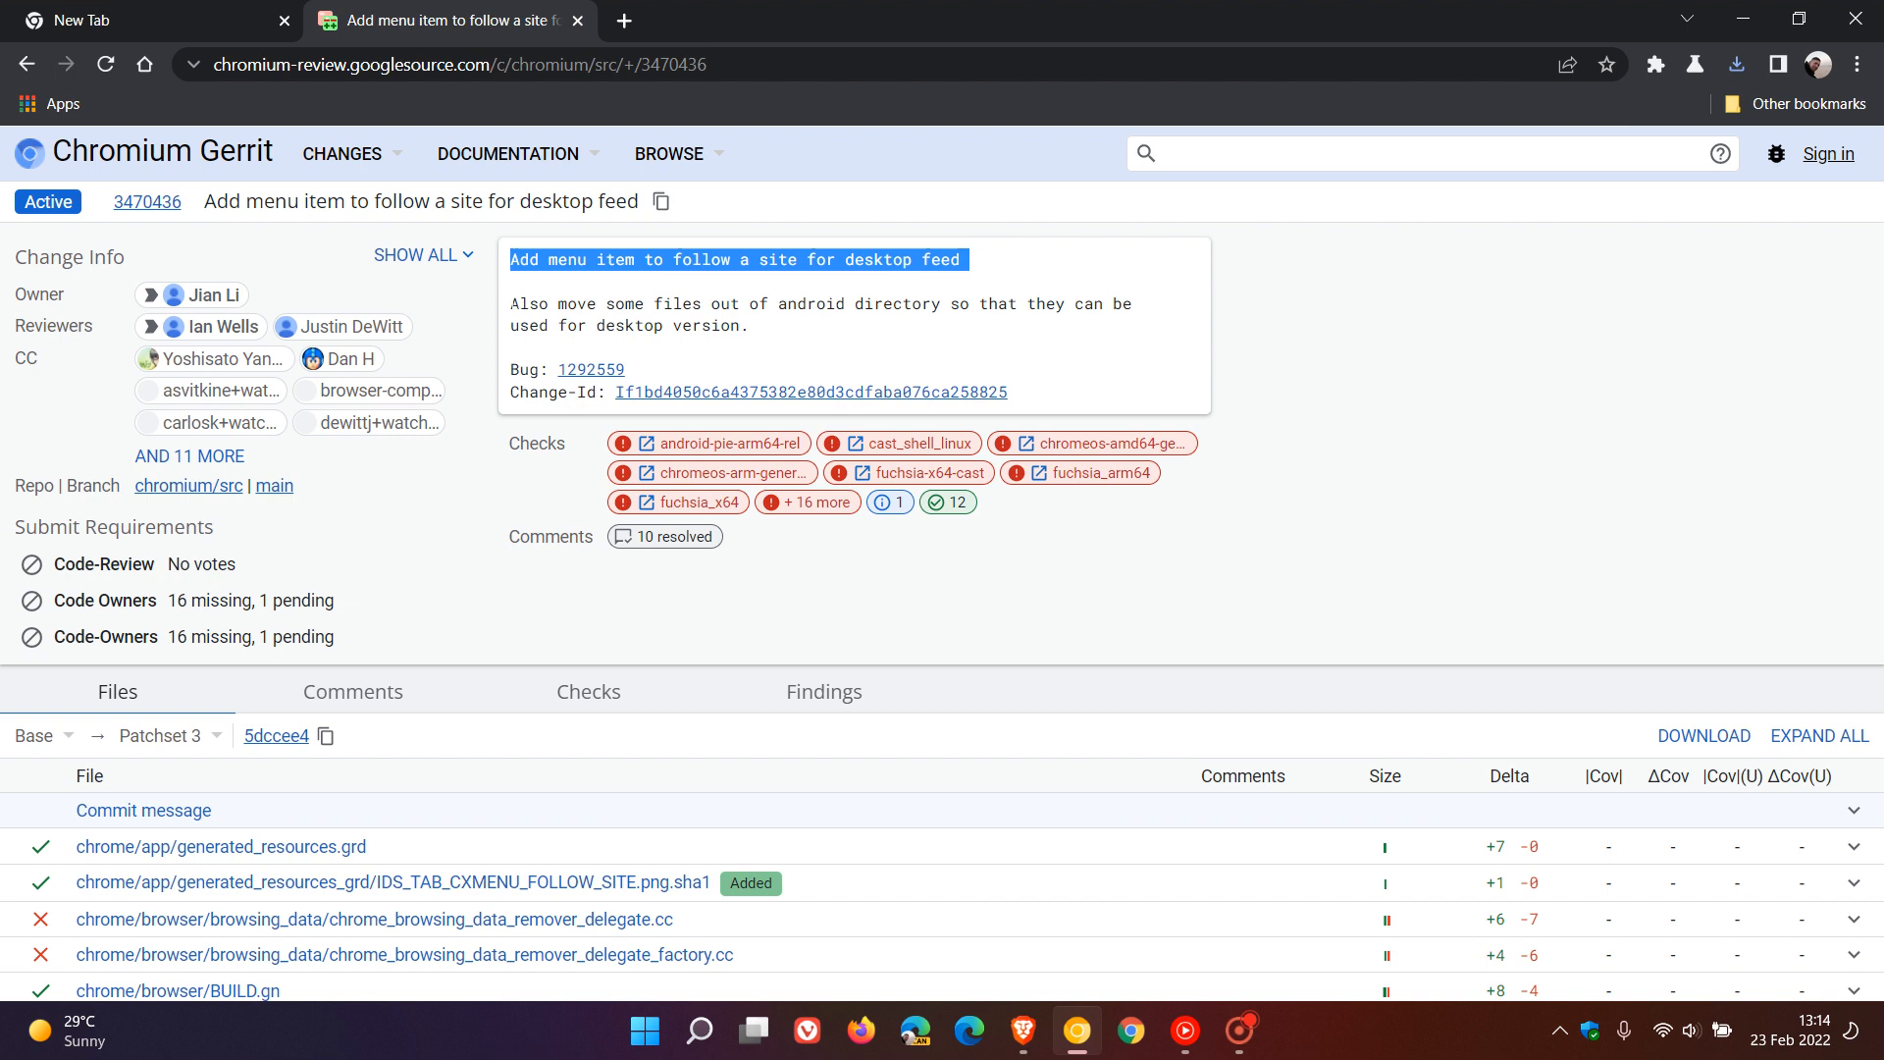
pyautogui.moveTo(510, 303); pyautogui.dragTo(747, 324)
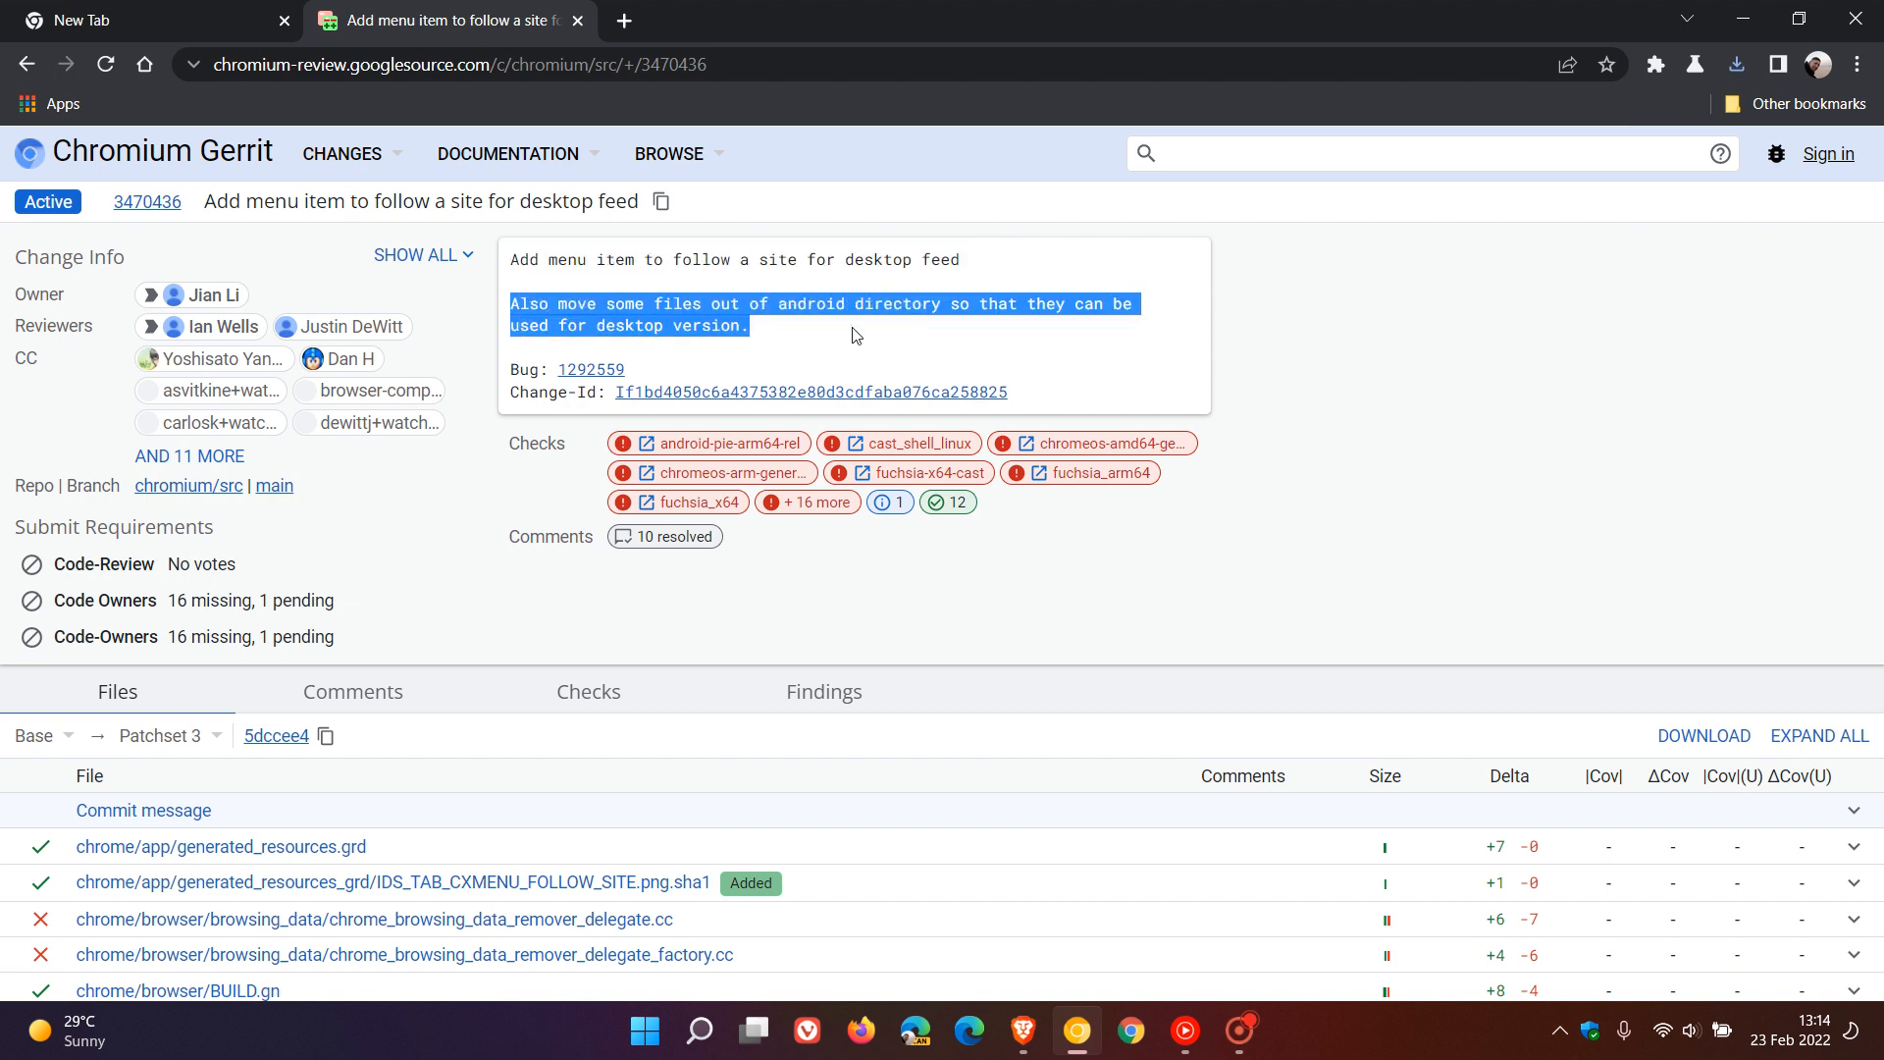
pyautogui.moveTo(1126, 334)
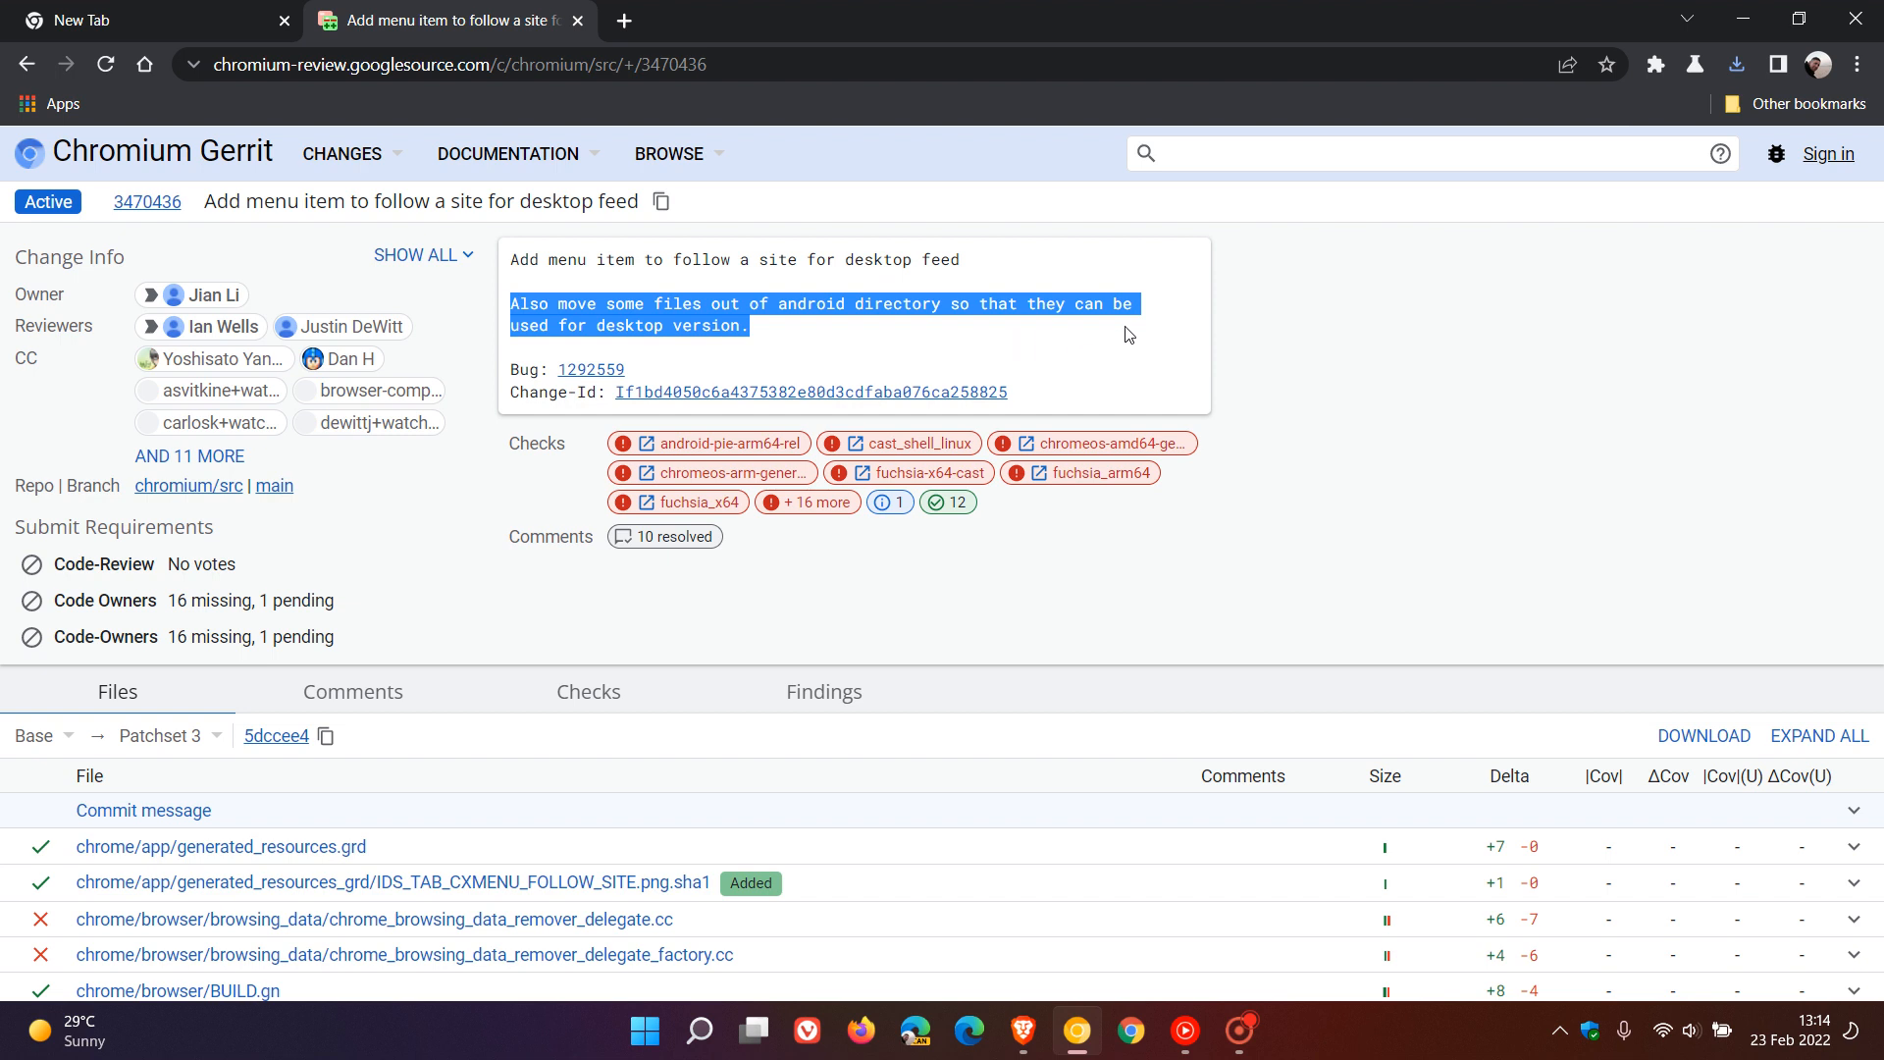
pyautogui.moveTo(1107, 353)
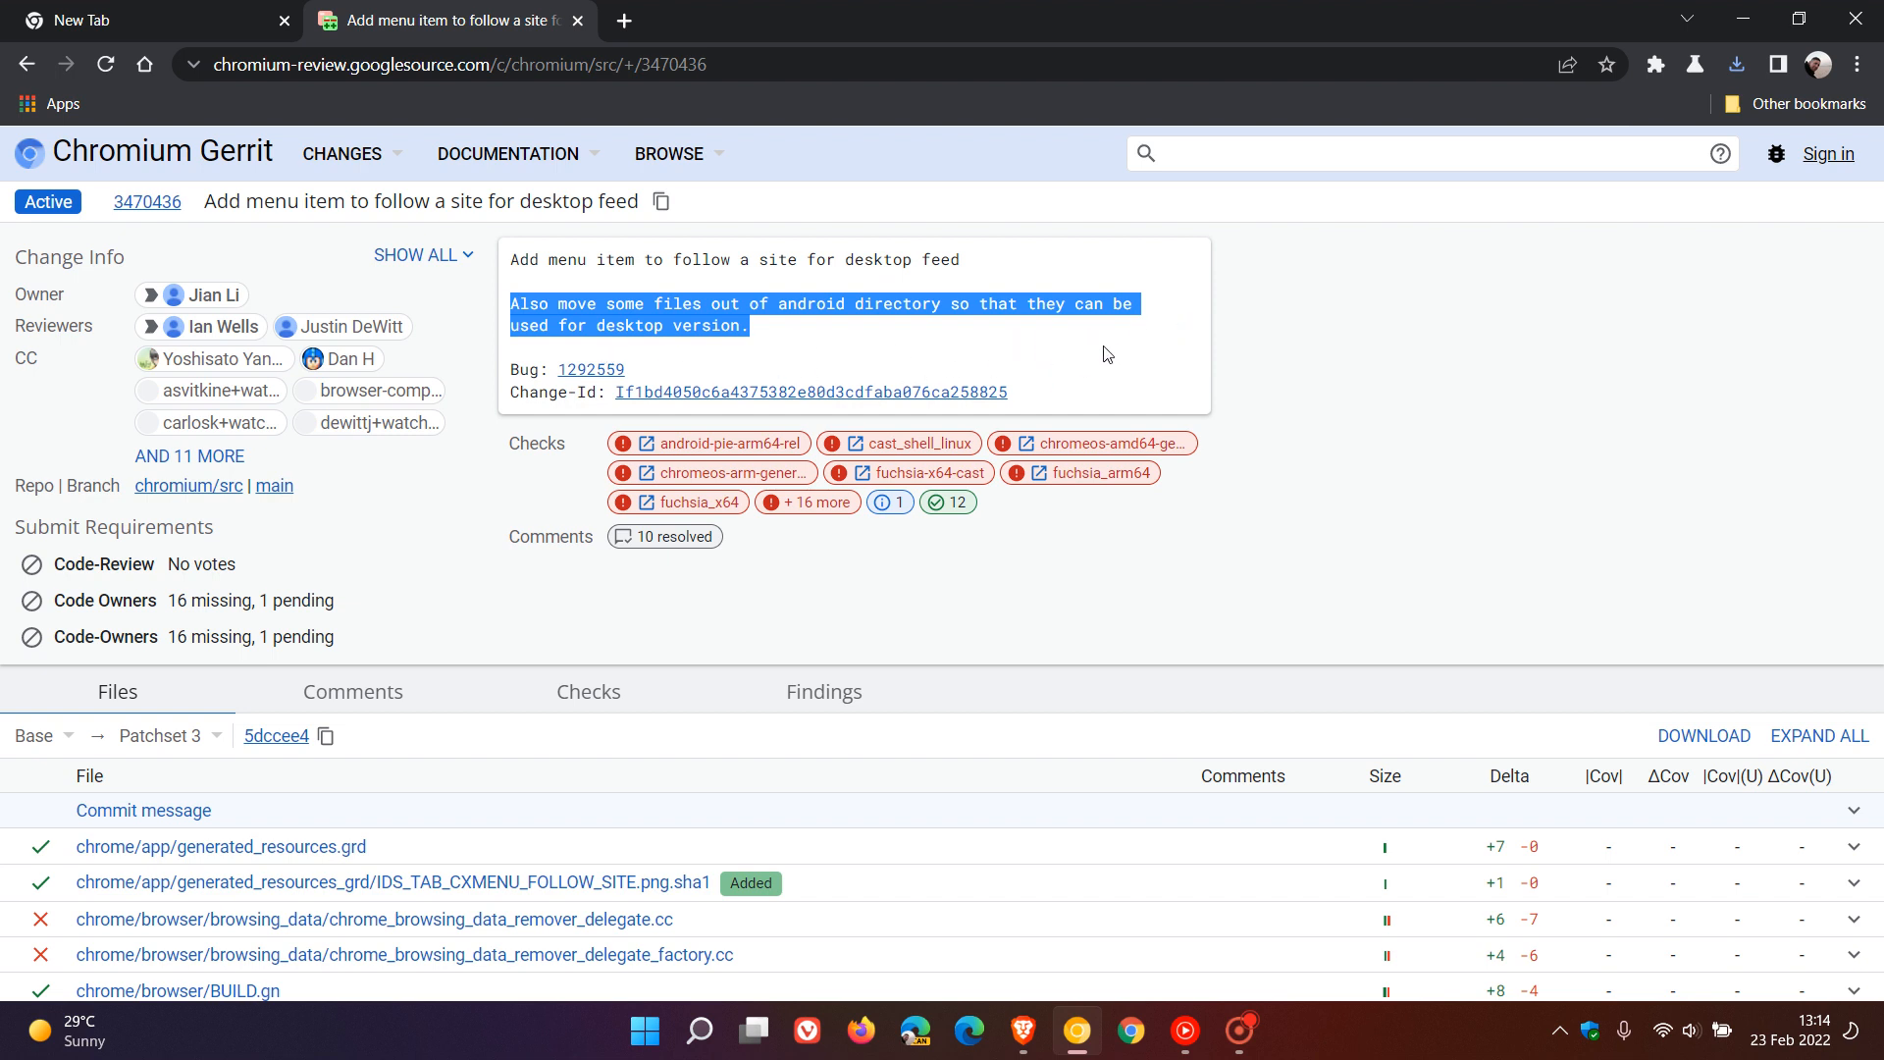
pyautogui.moveTo(1063, 361)
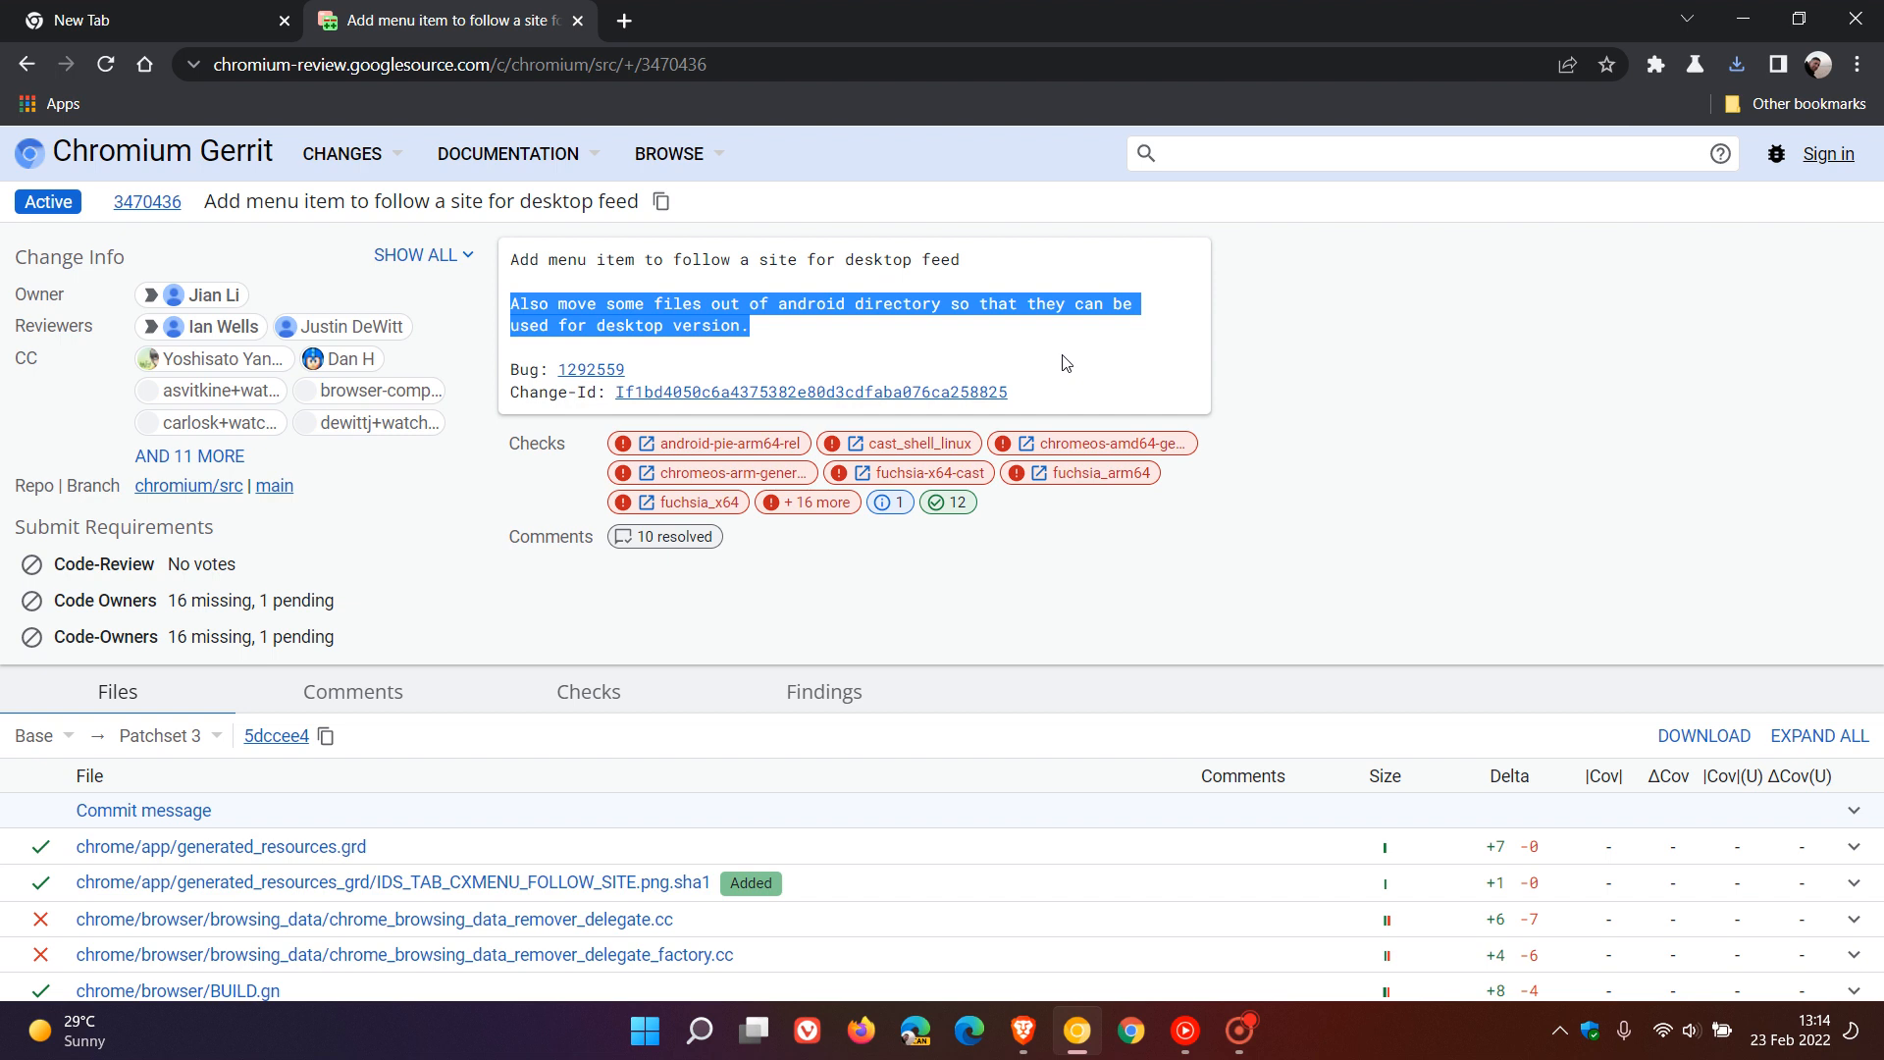
pyautogui.moveTo(153, 132)
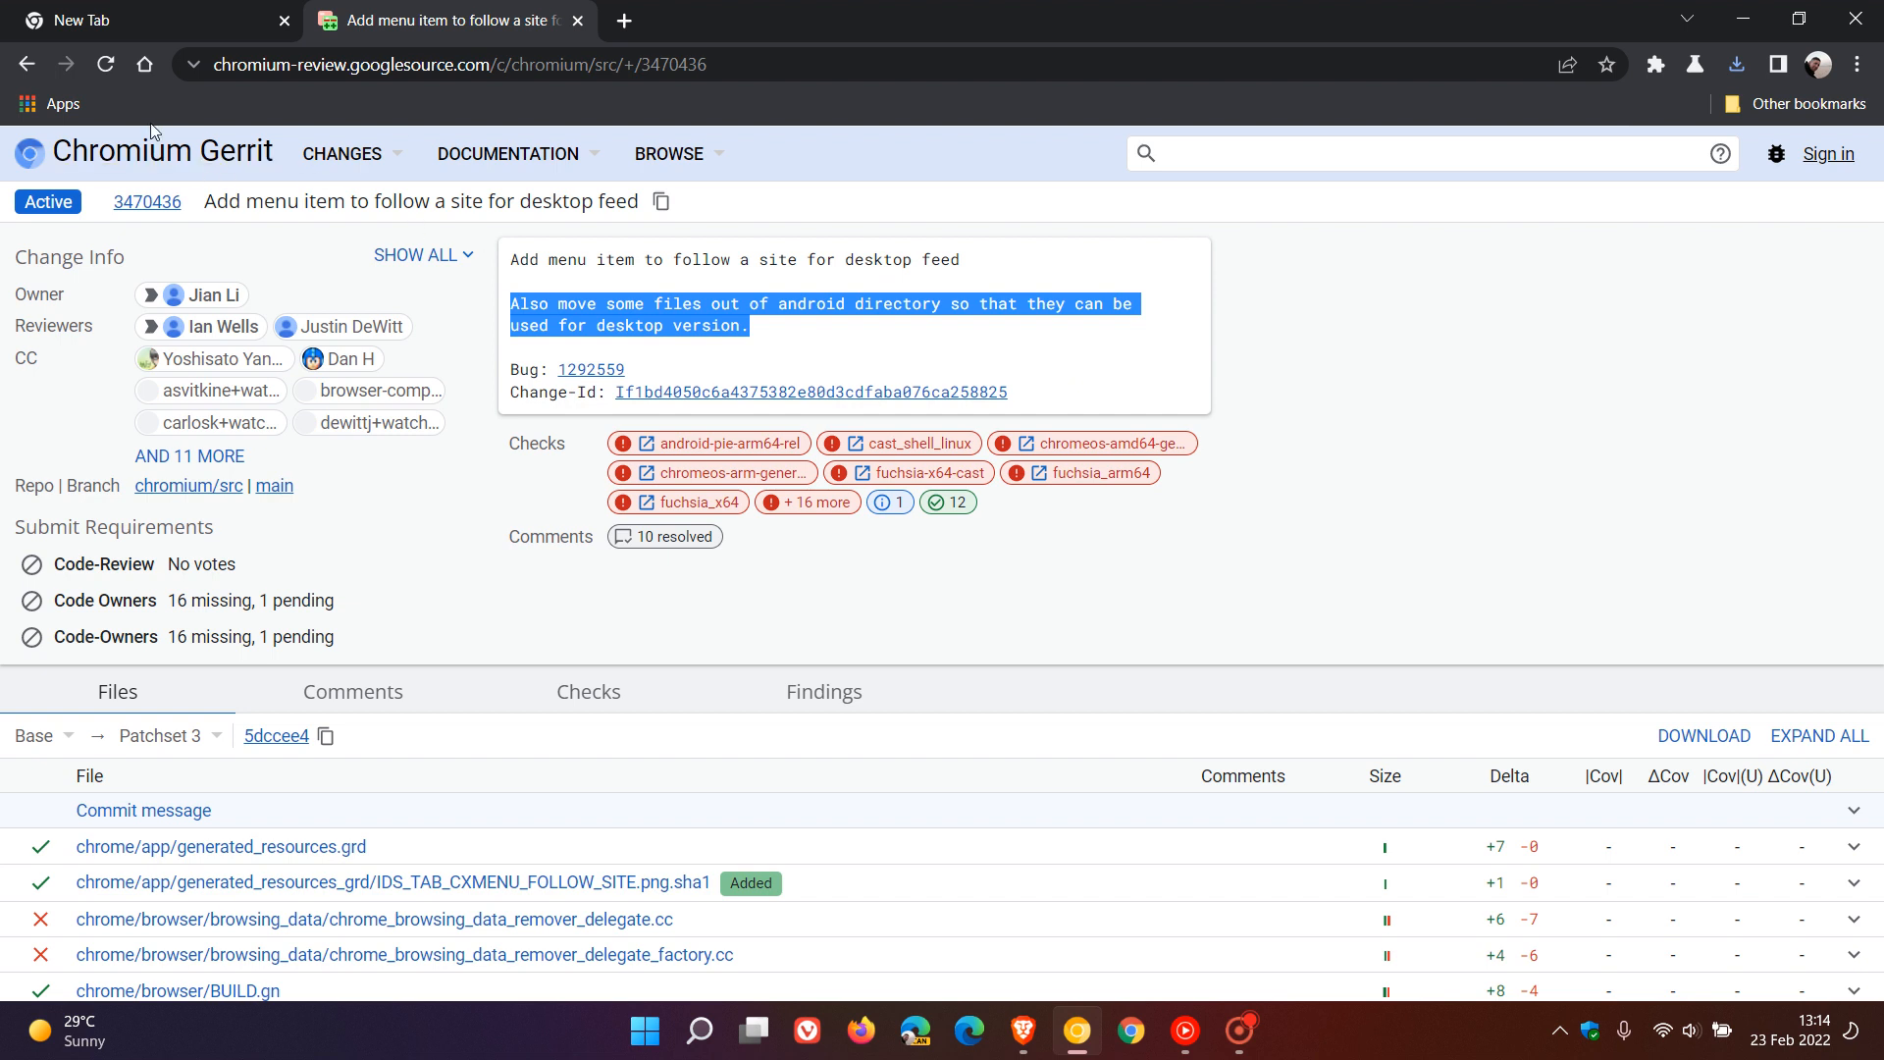
pyautogui.moveTo(1075, 473)
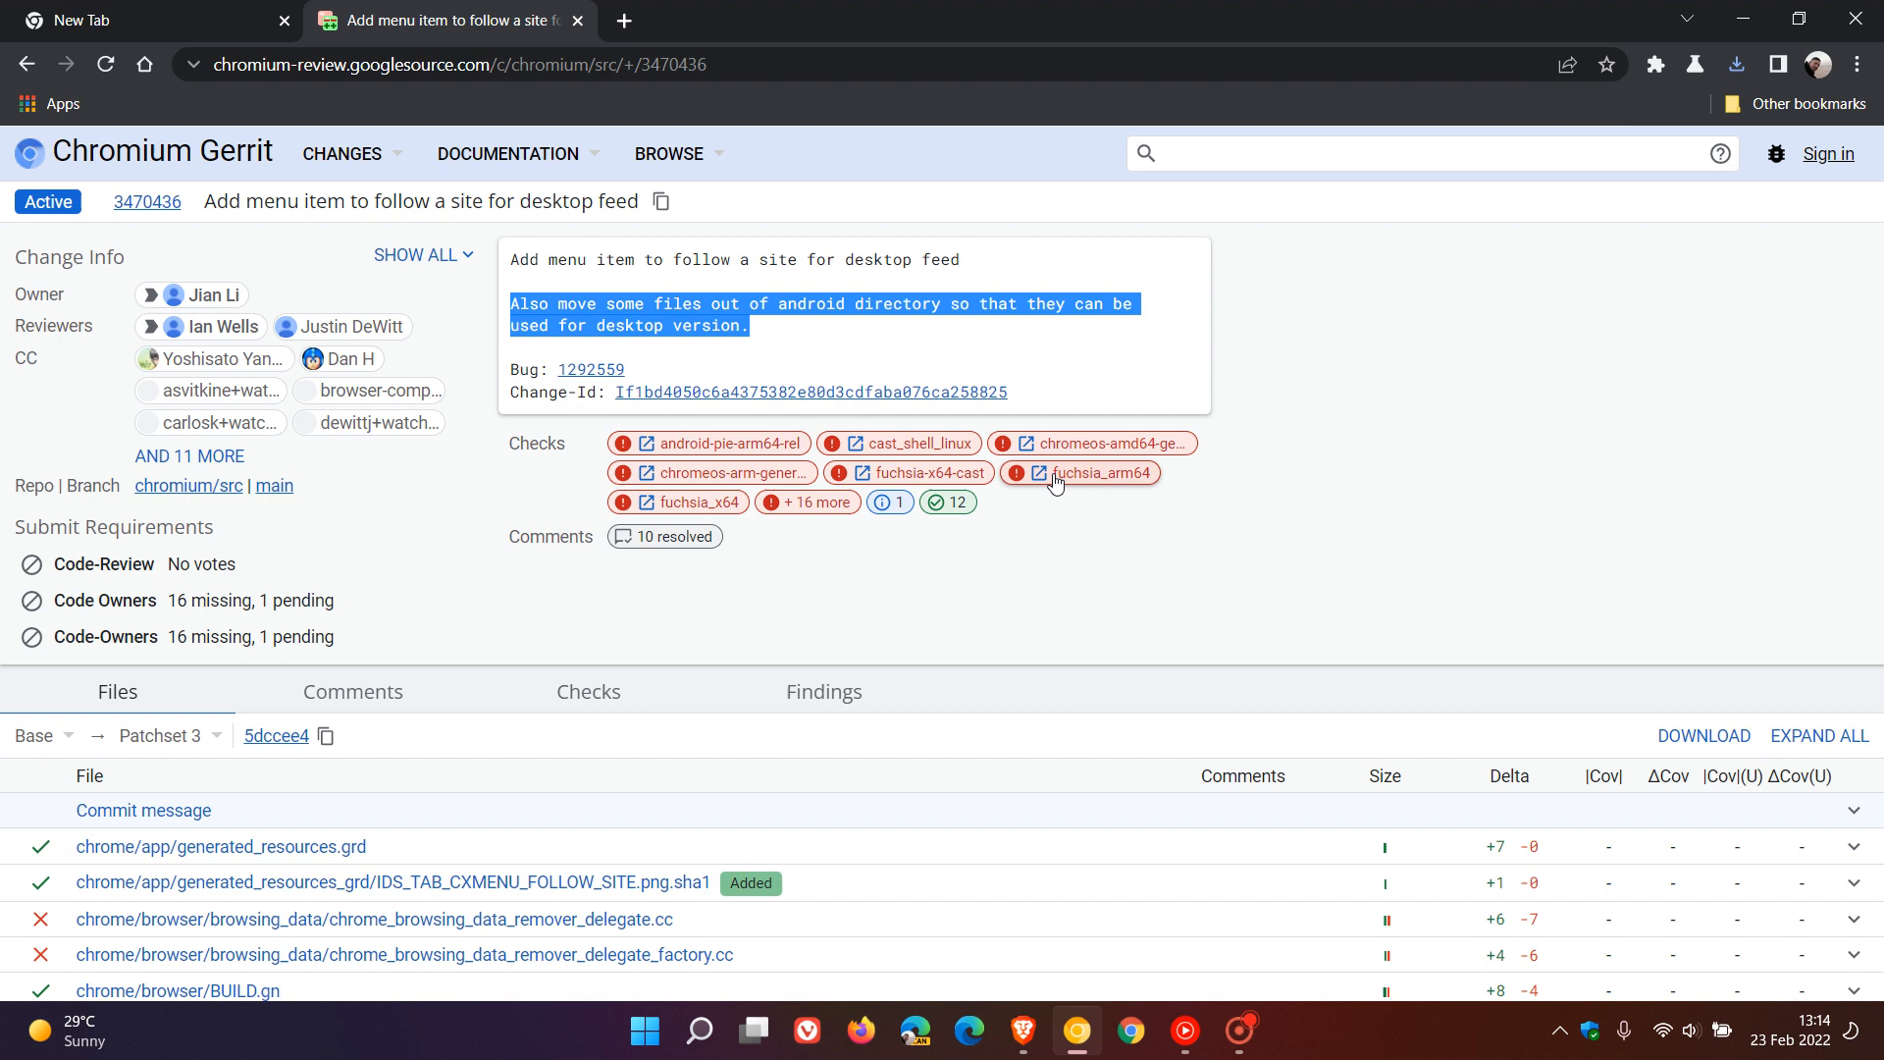
pyautogui.moveTo(1356, 465)
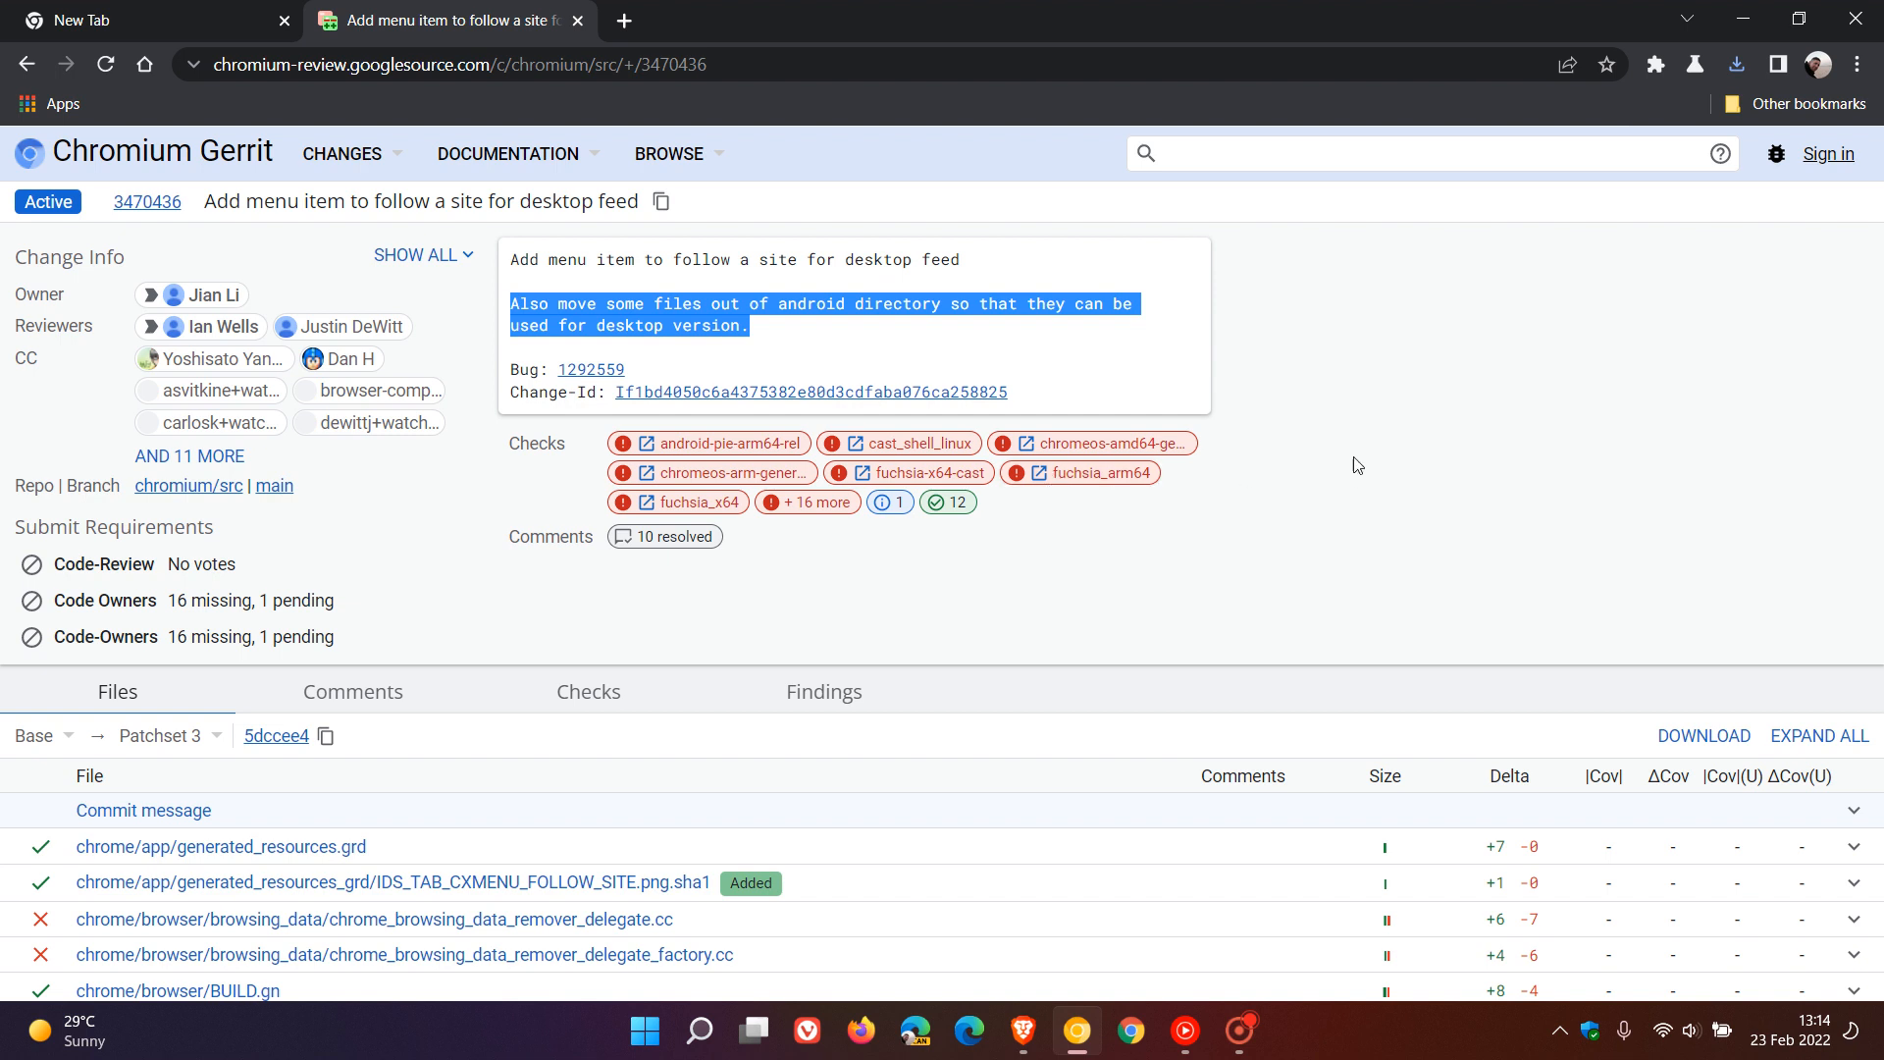
pyautogui.moveTo(1385, 440)
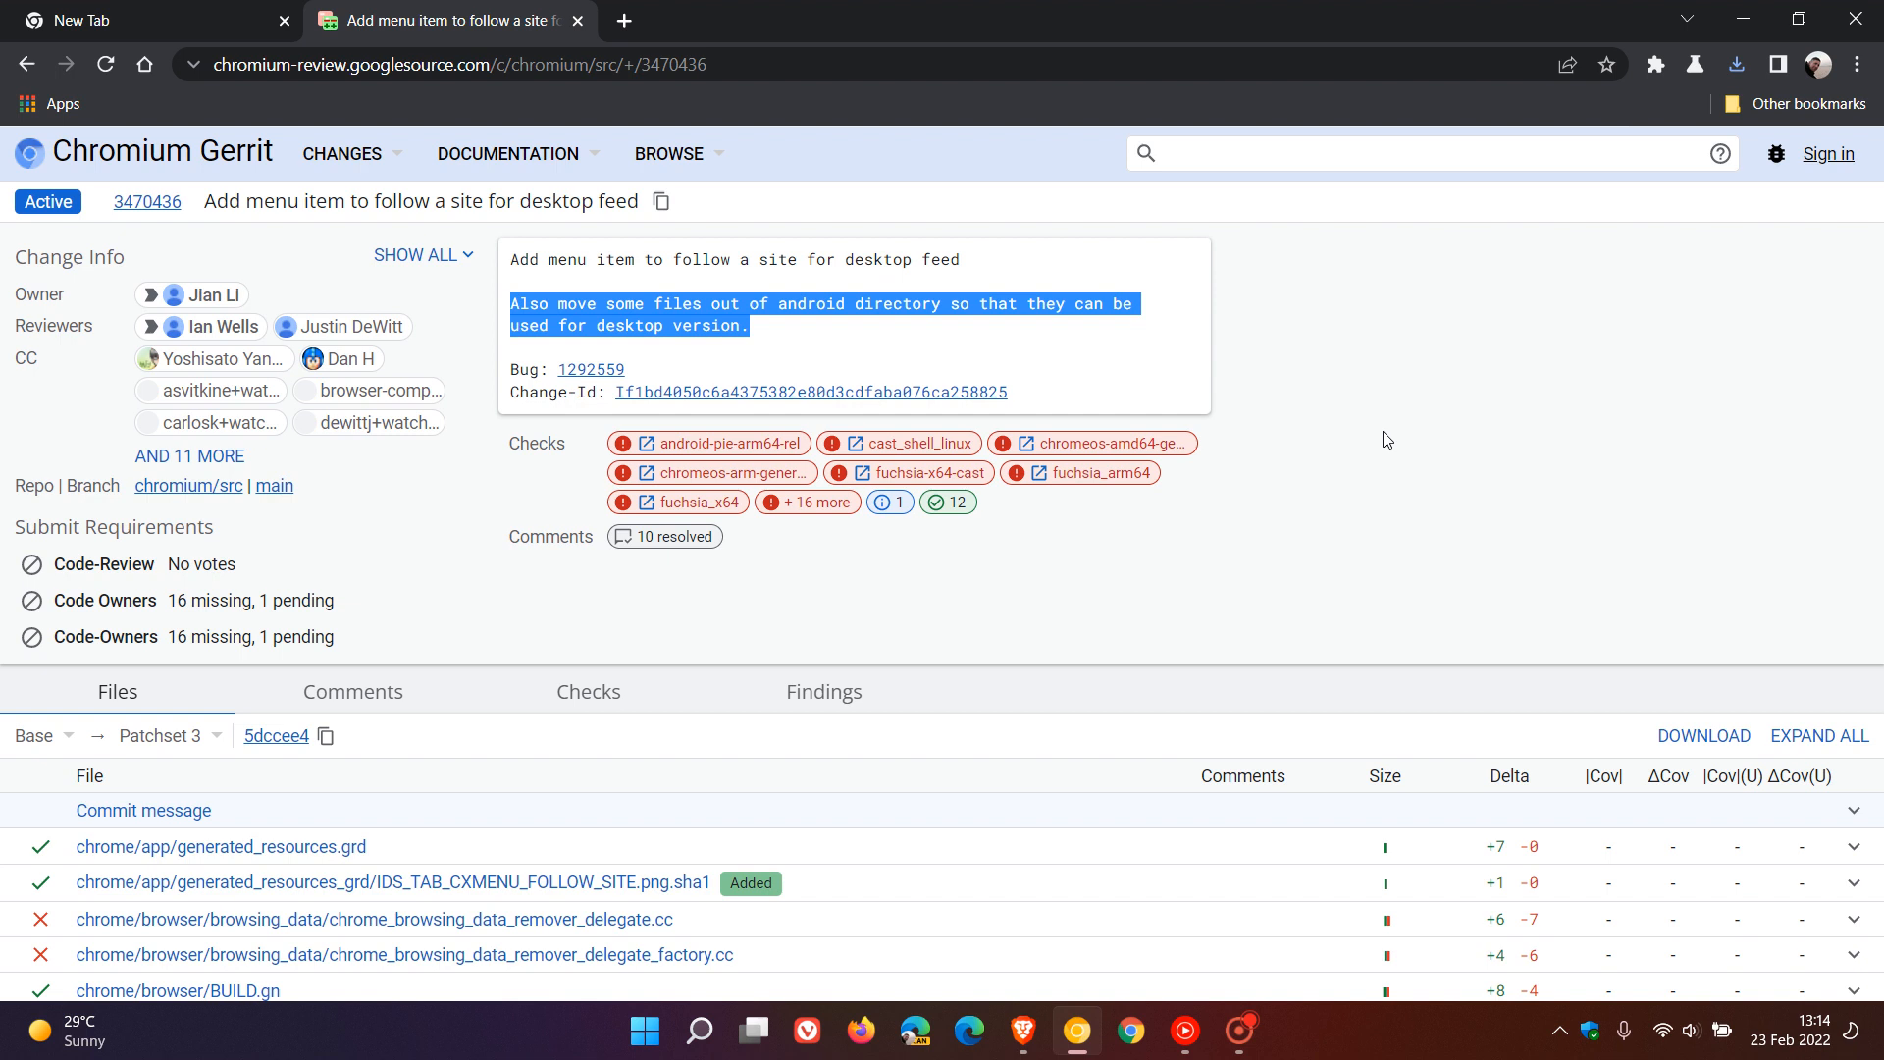
pyautogui.moveTo(1379, 405)
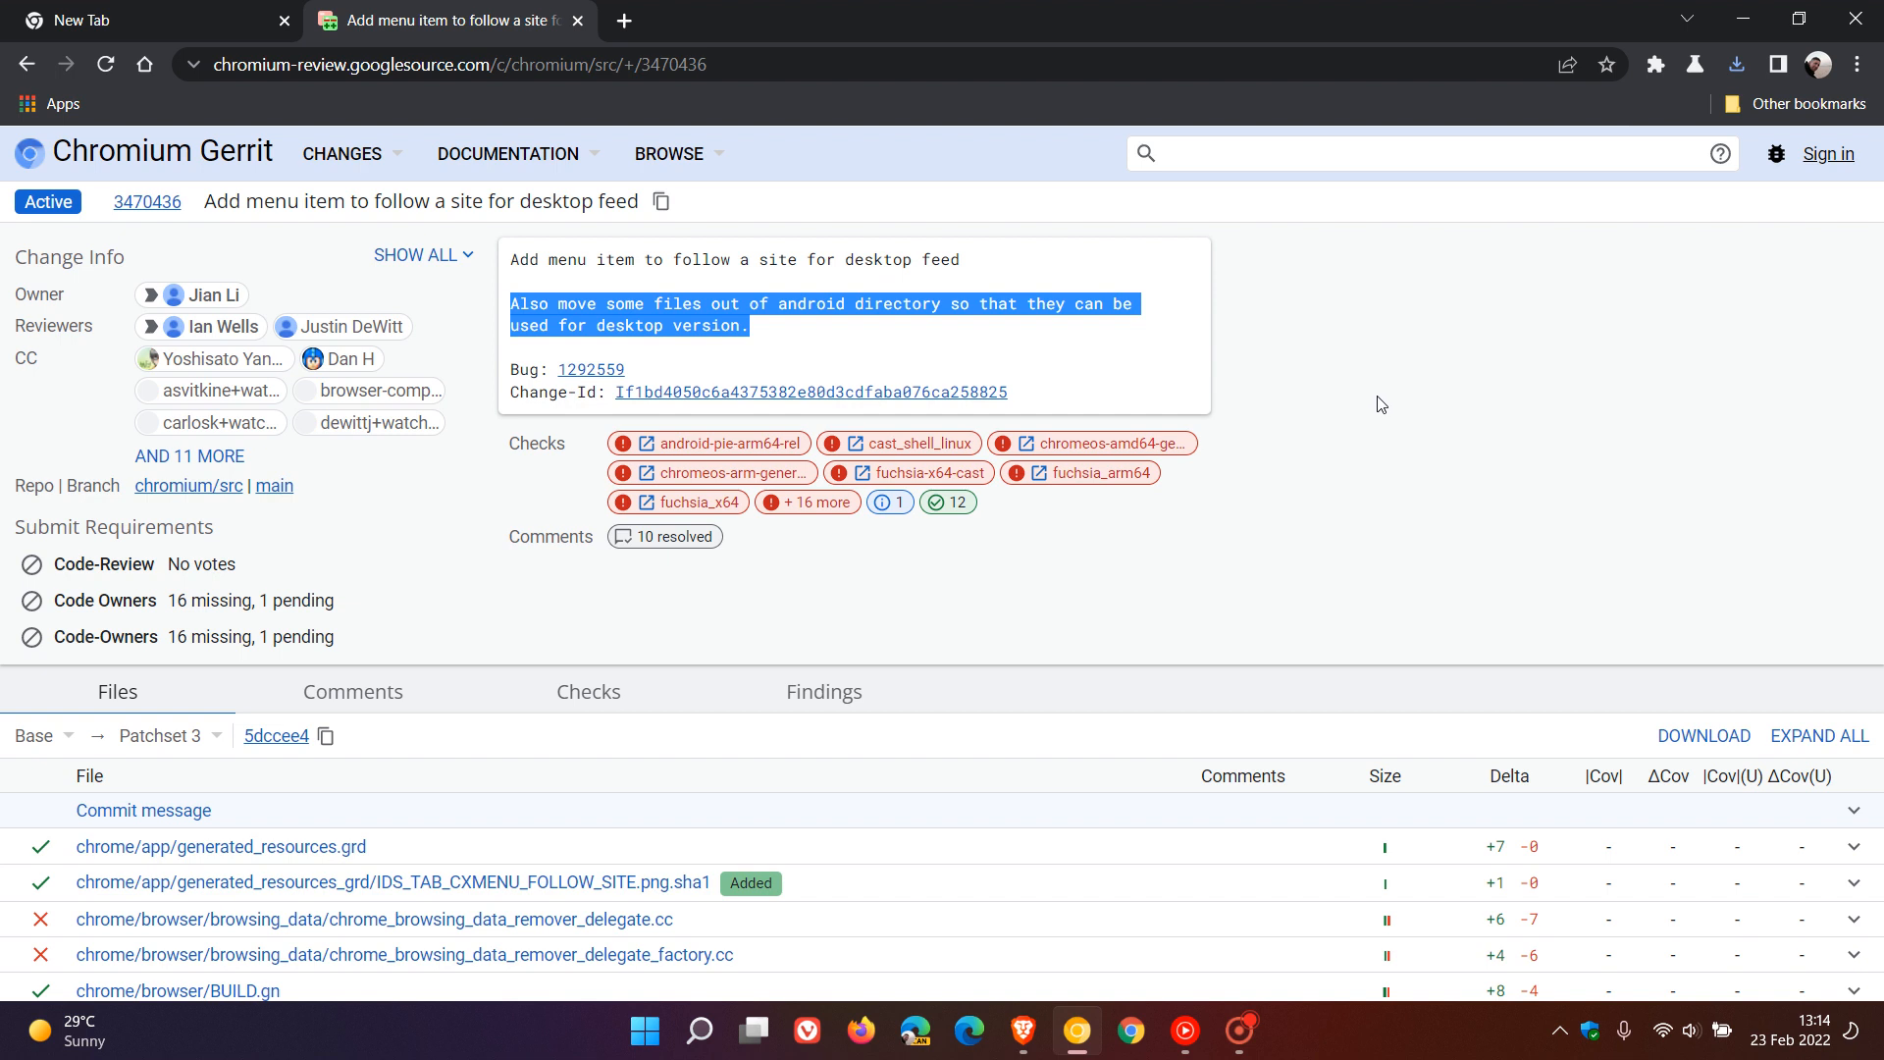
pyautogui.rightClick(1354, 333)
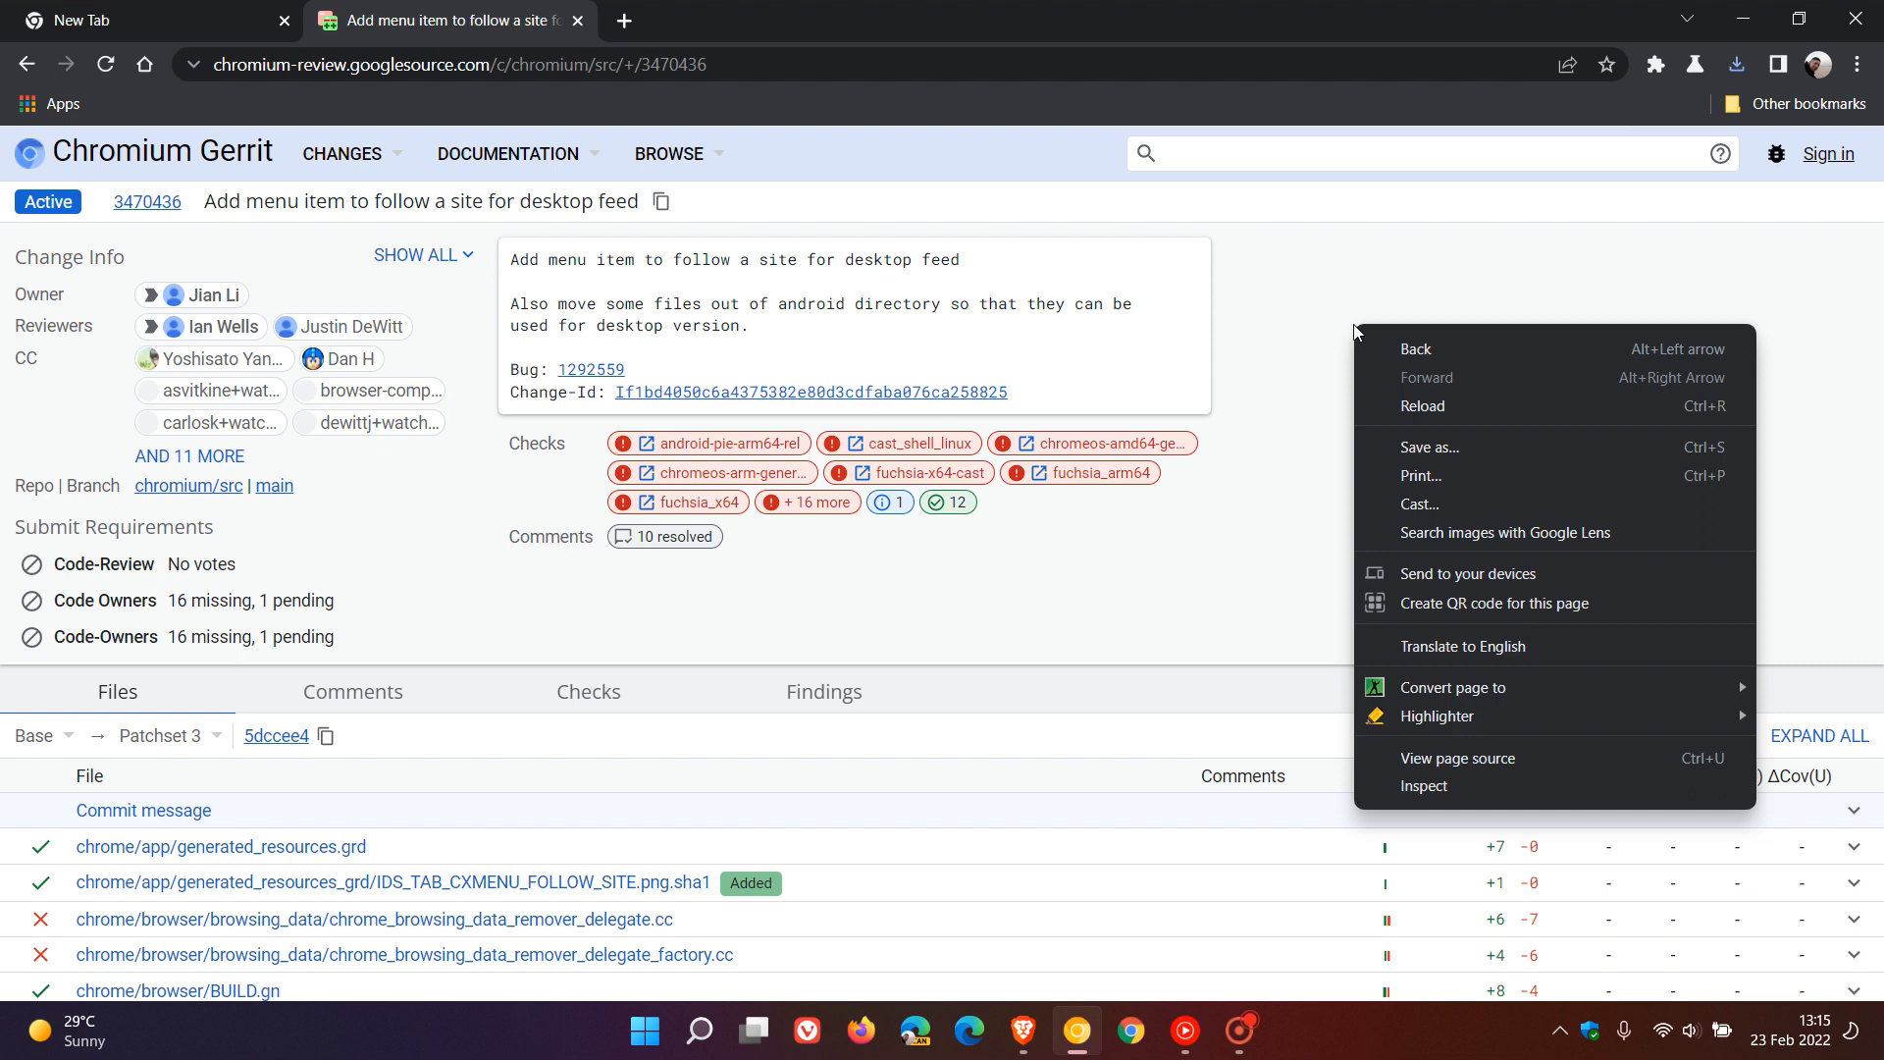
pyautogui.moveTo(1415, 404)
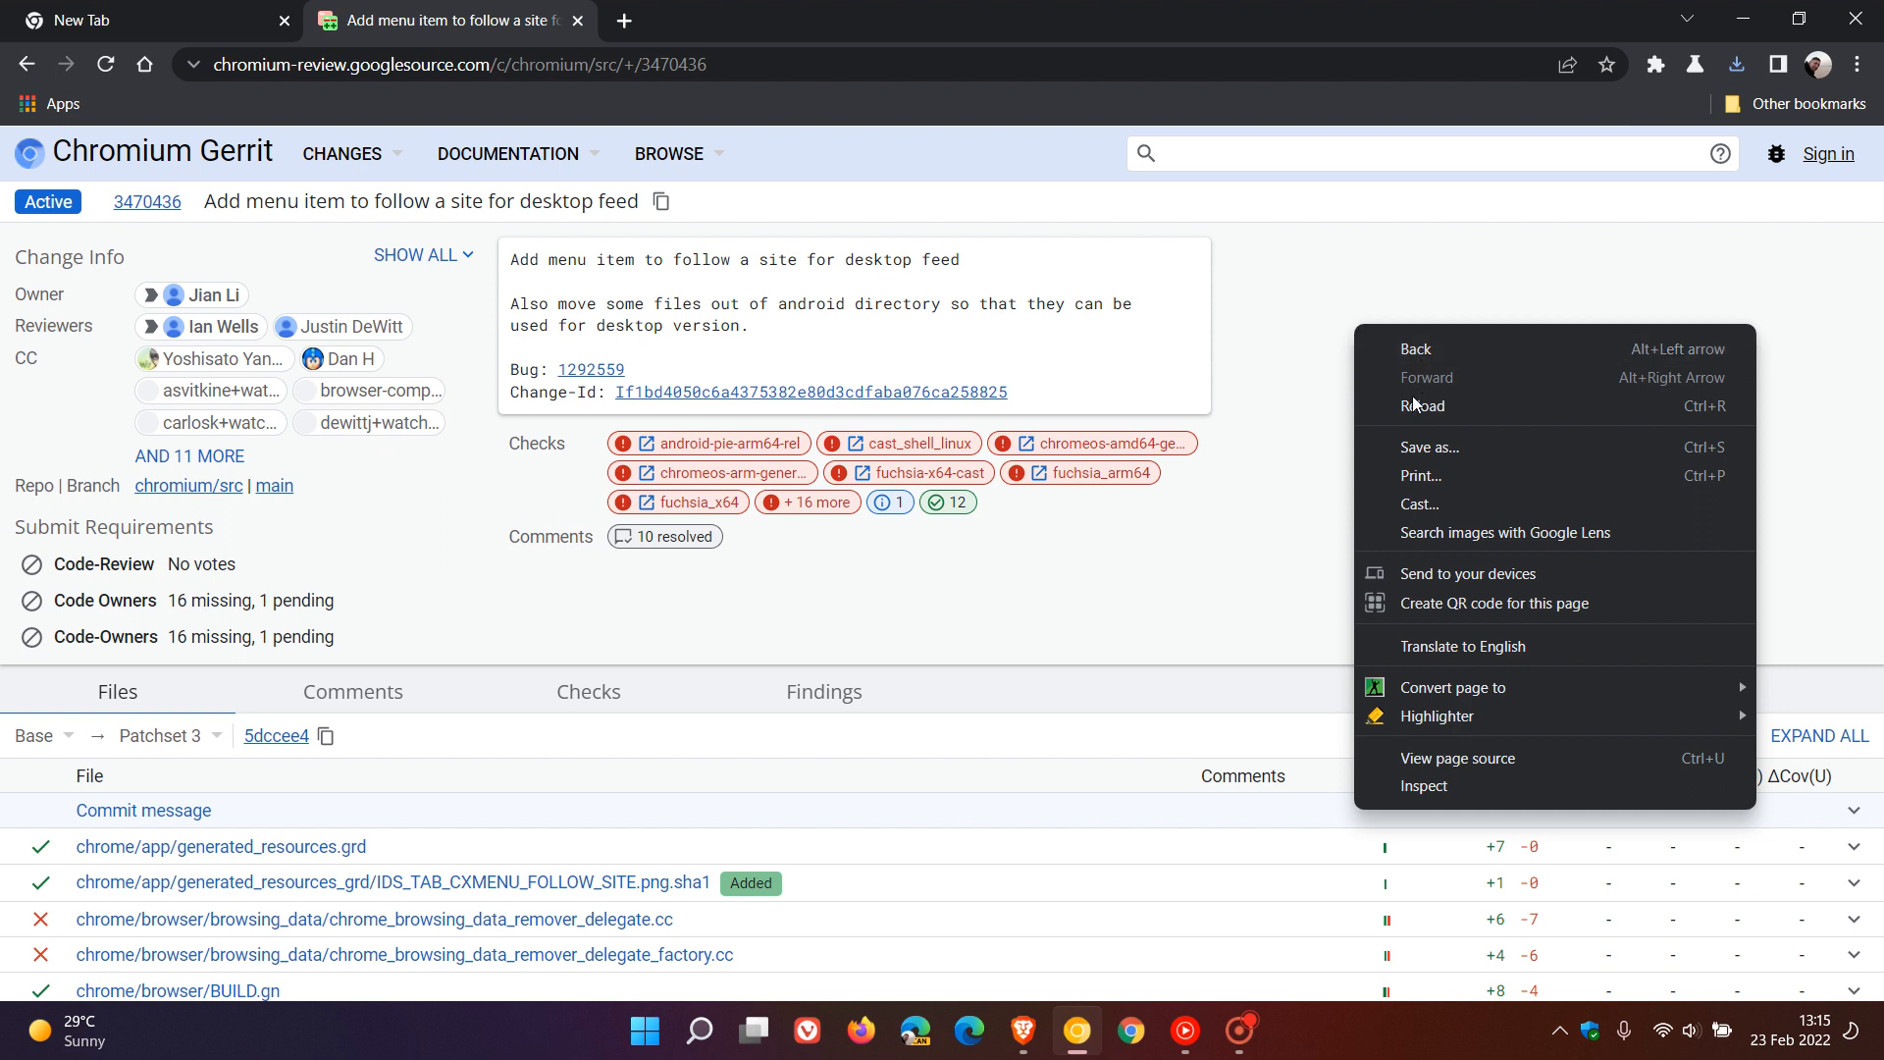
pyautogui.moveTo(1426, 585)
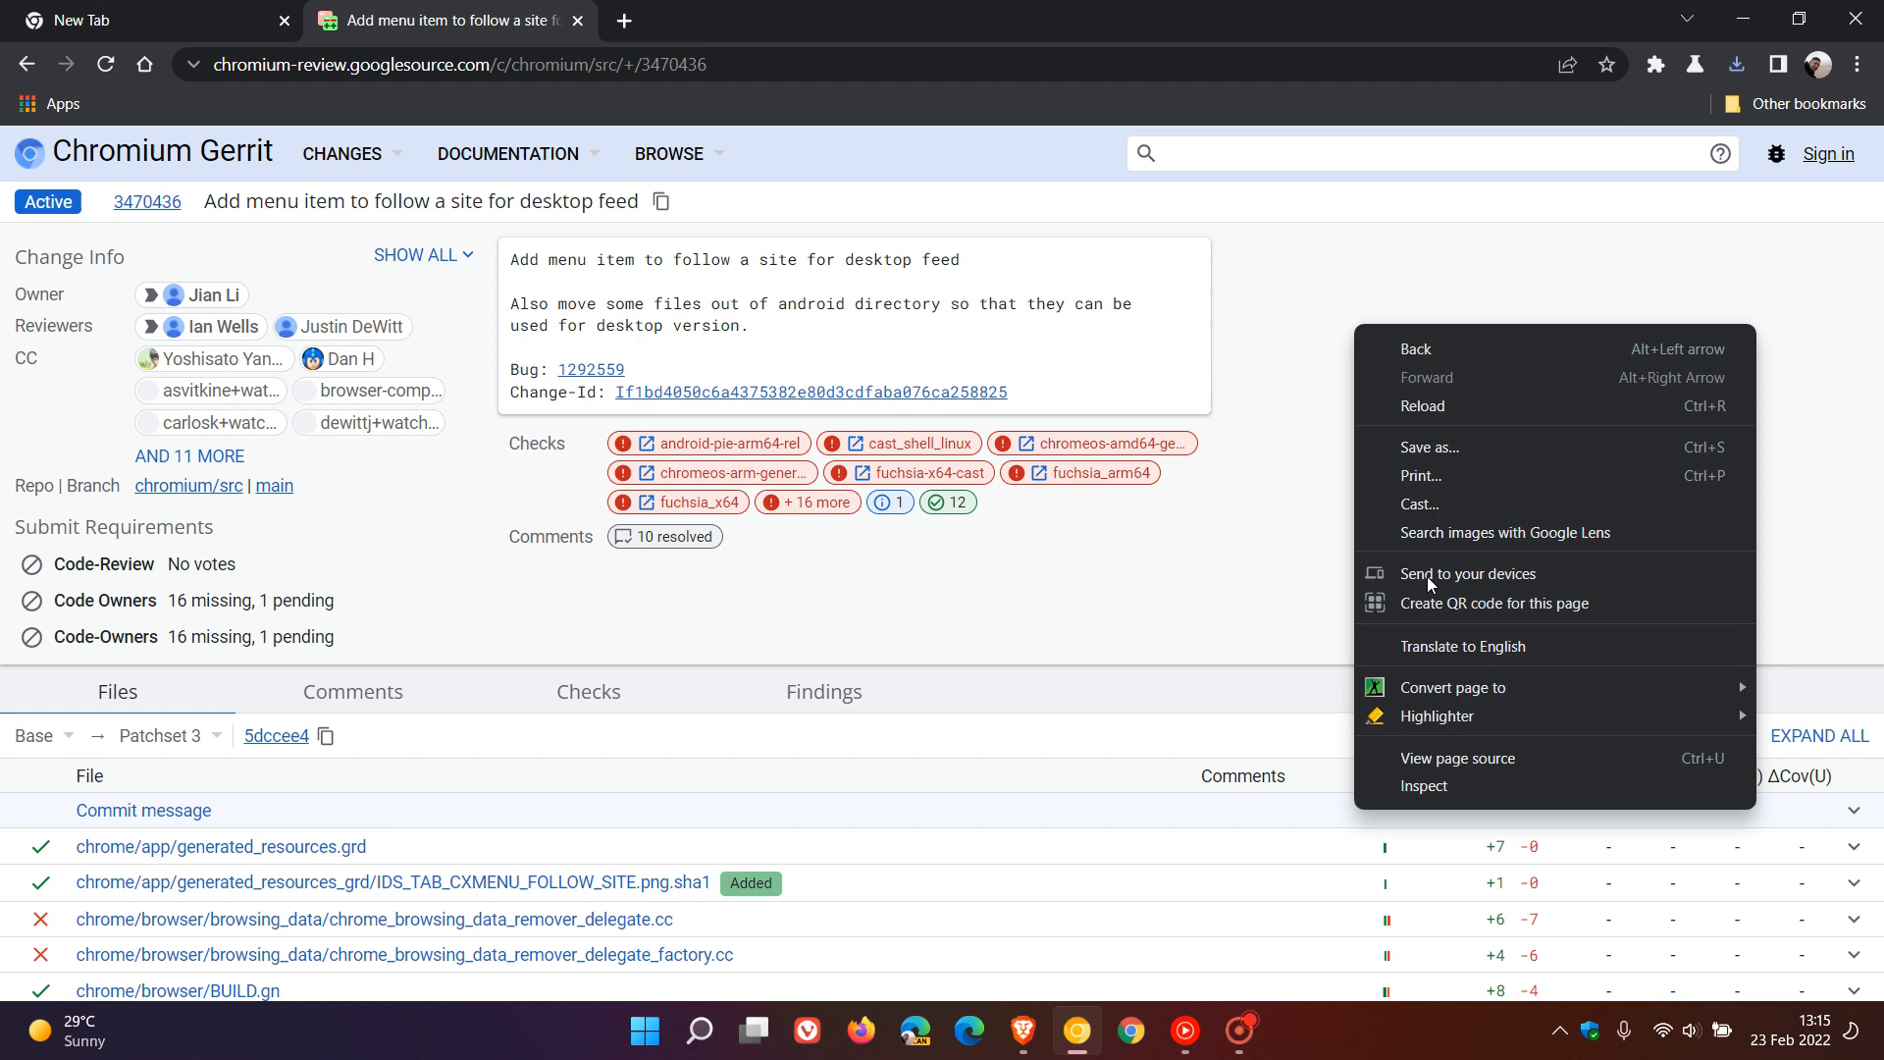
pyautogui.moveTo(269, 45)
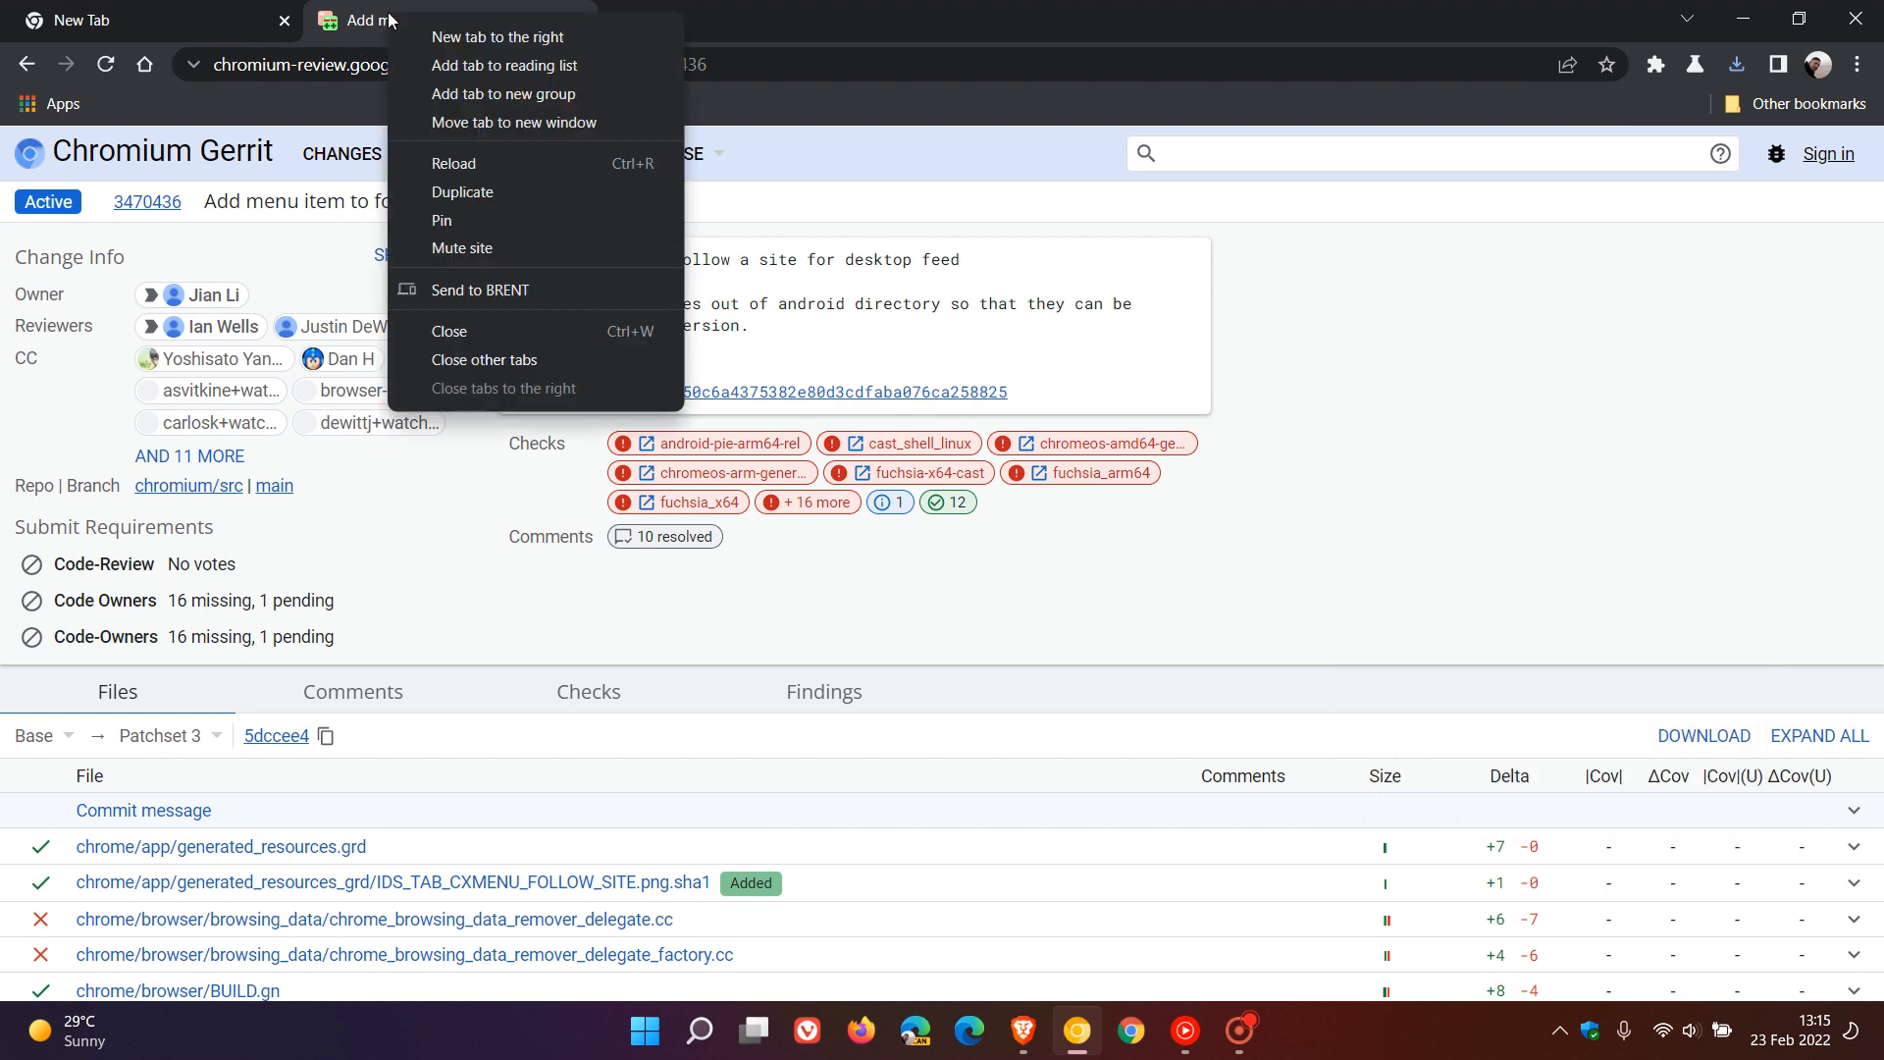
pyautogui.moveTo(491, 26)
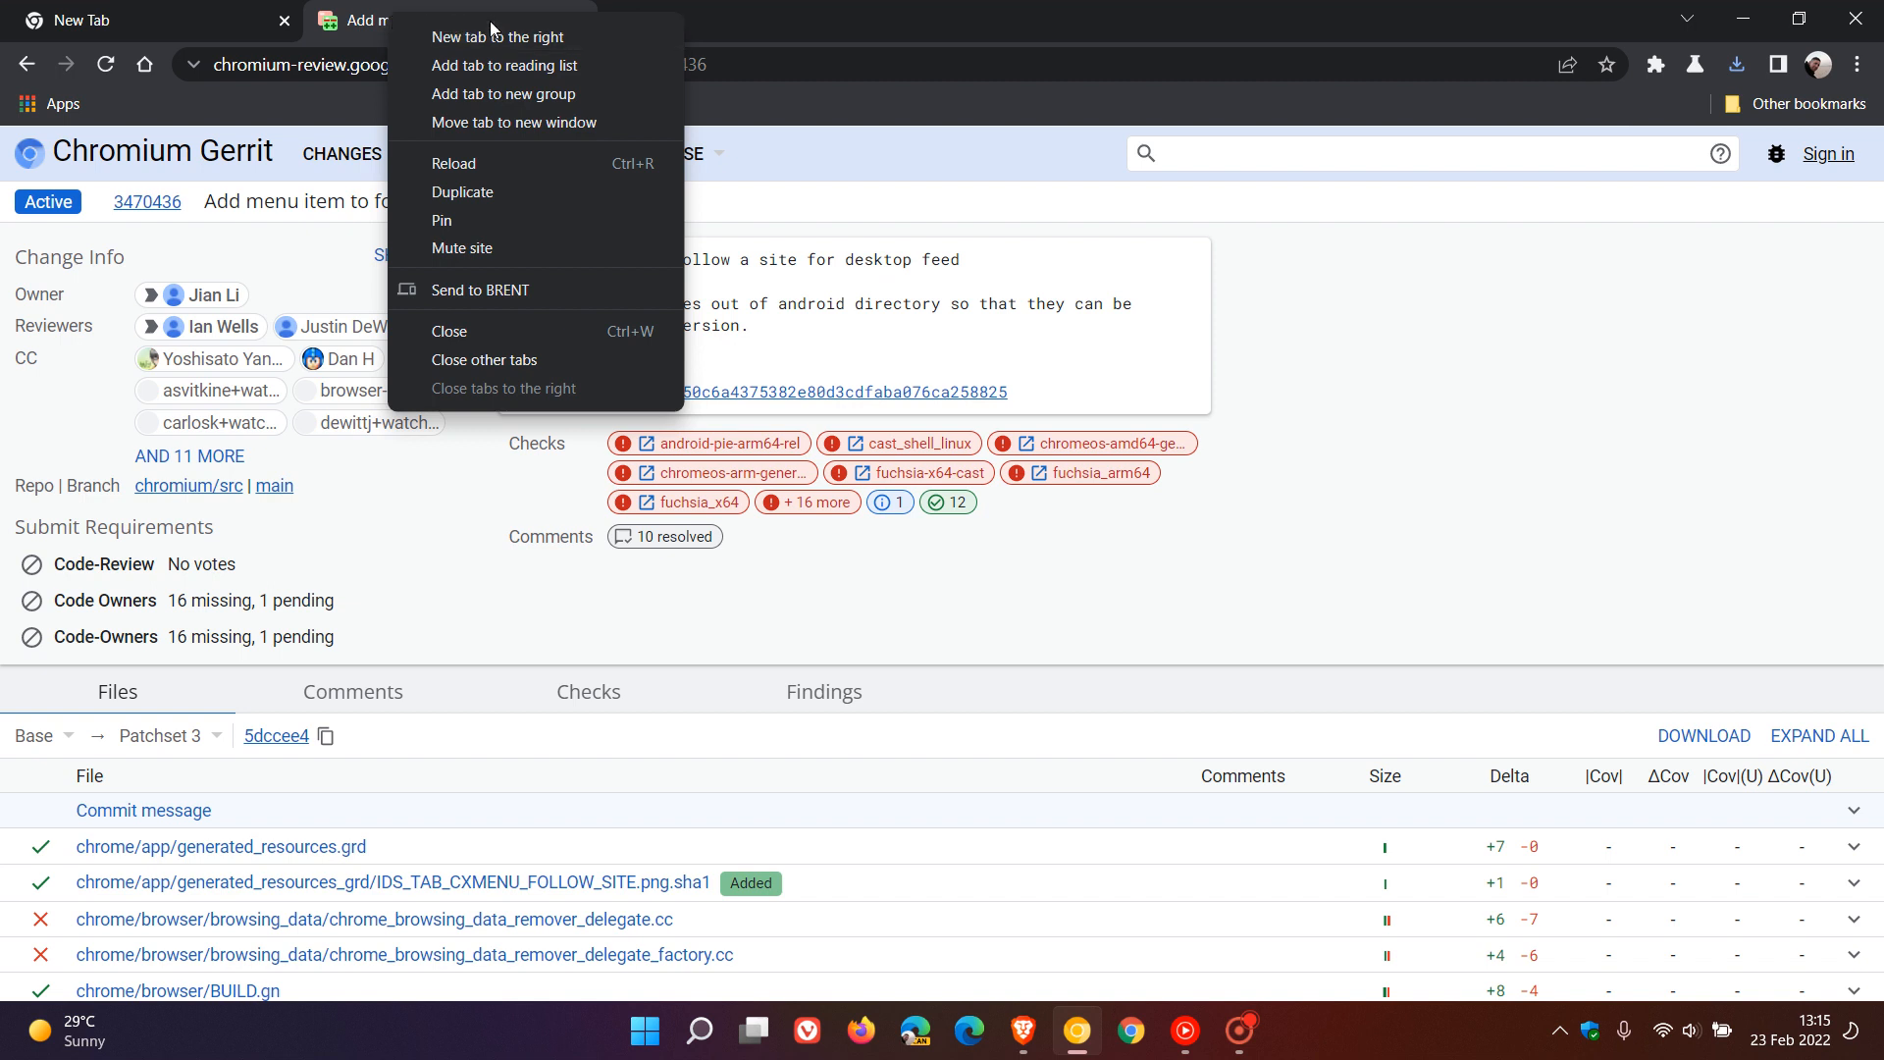
pyautogui.moveTo(504, 94)
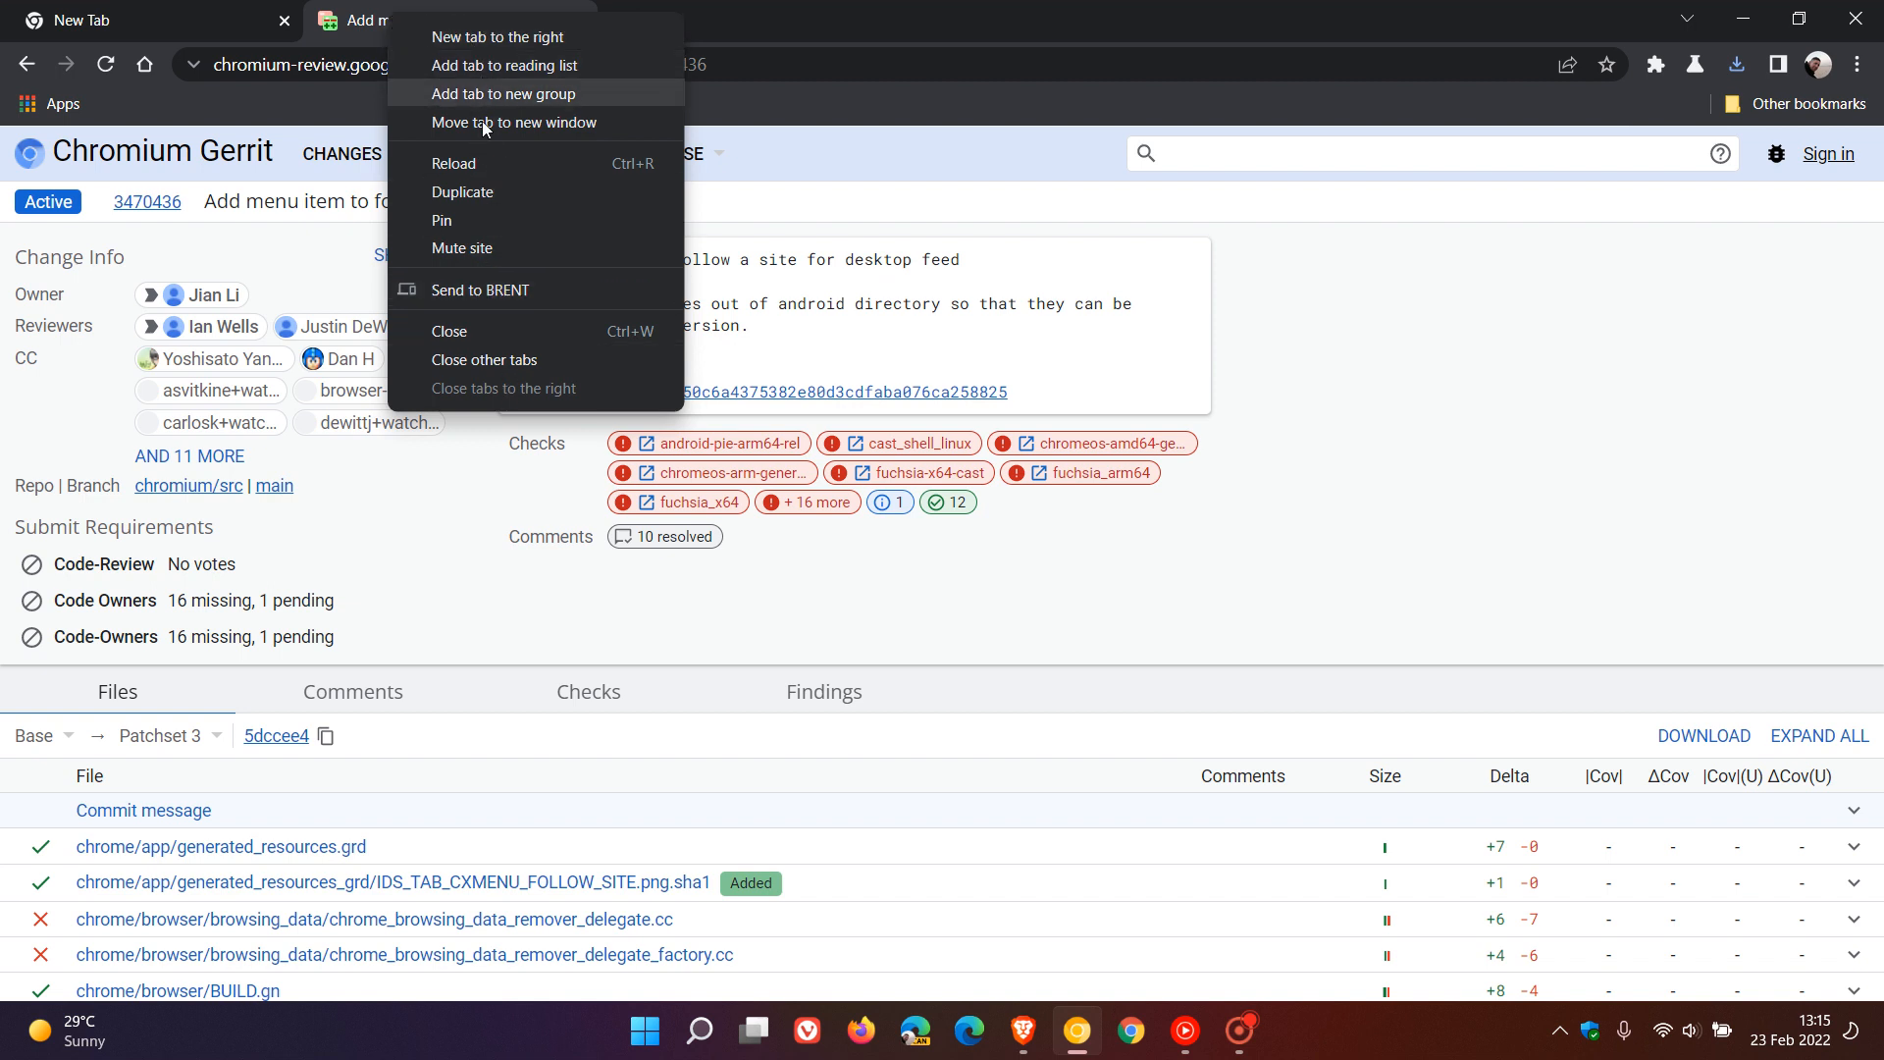
pyautogui.moveTo(1472, 502)
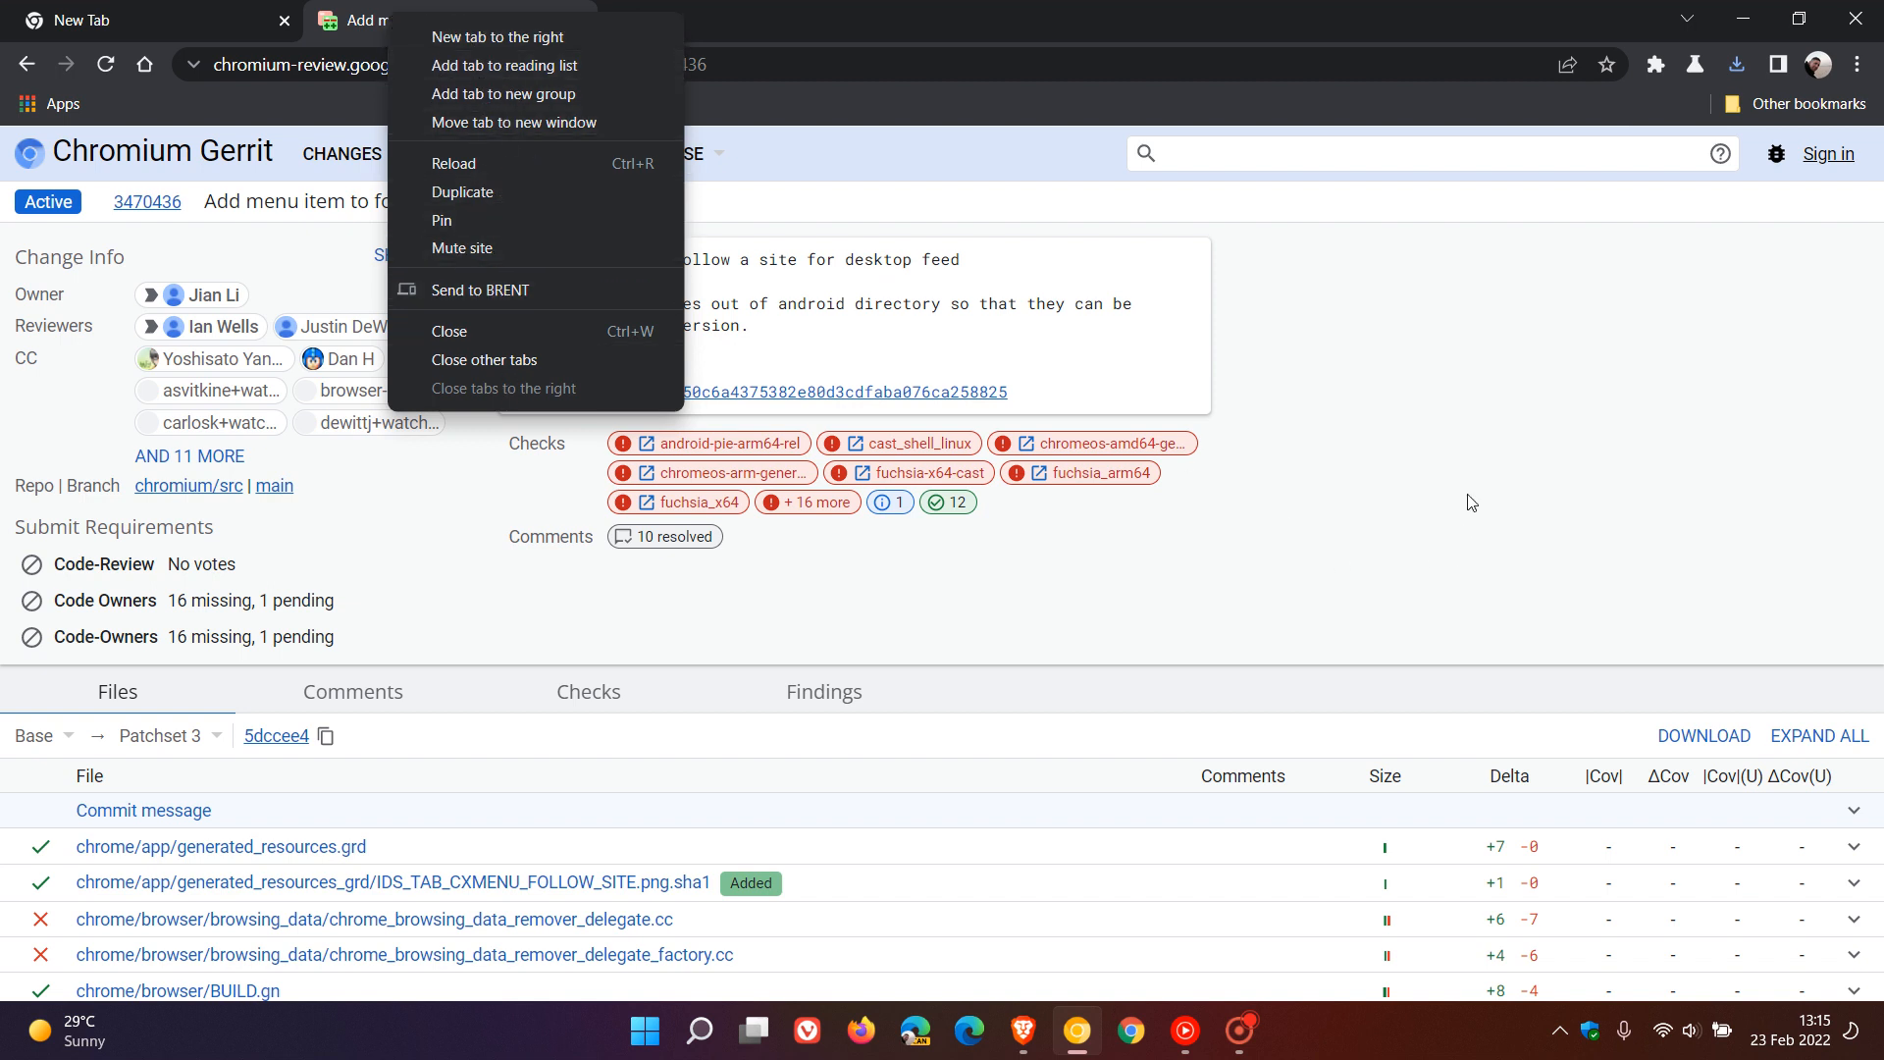
pyautogui.moveTo(1460, 497)
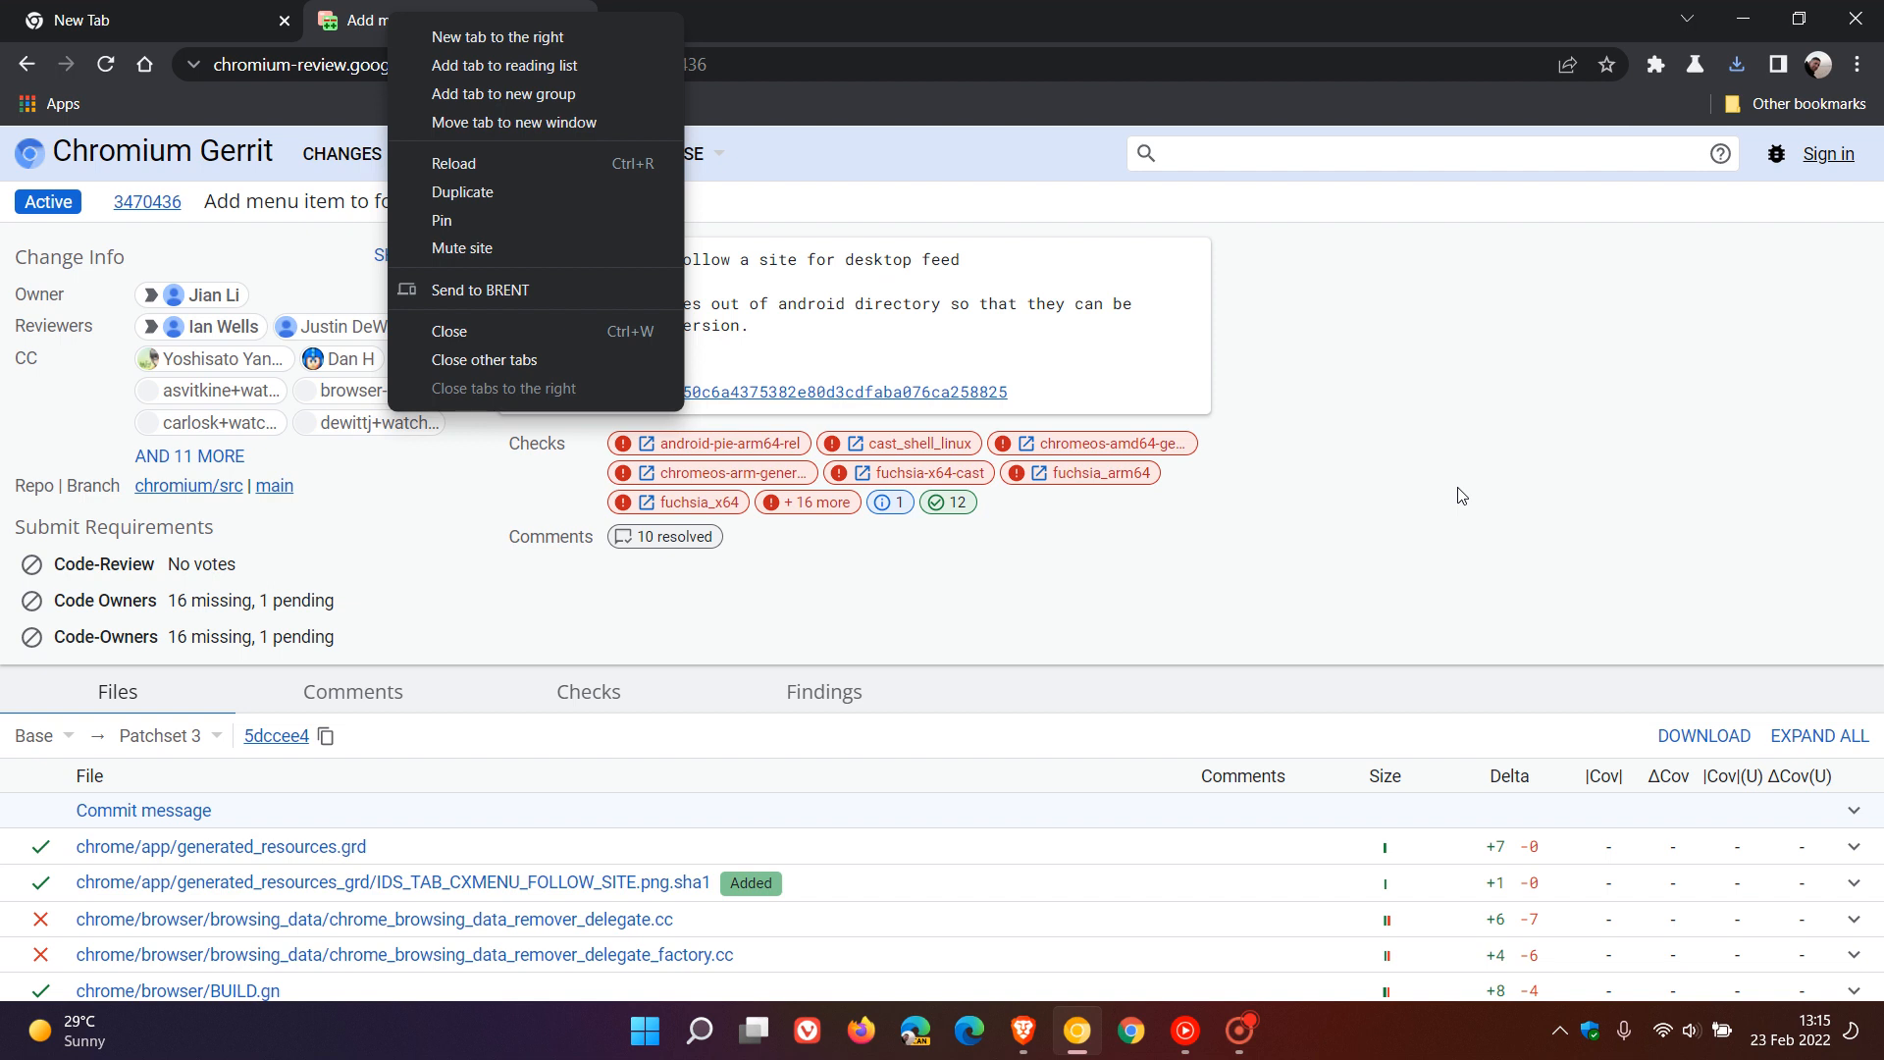
pyautogui.moveTo(1441, 452)
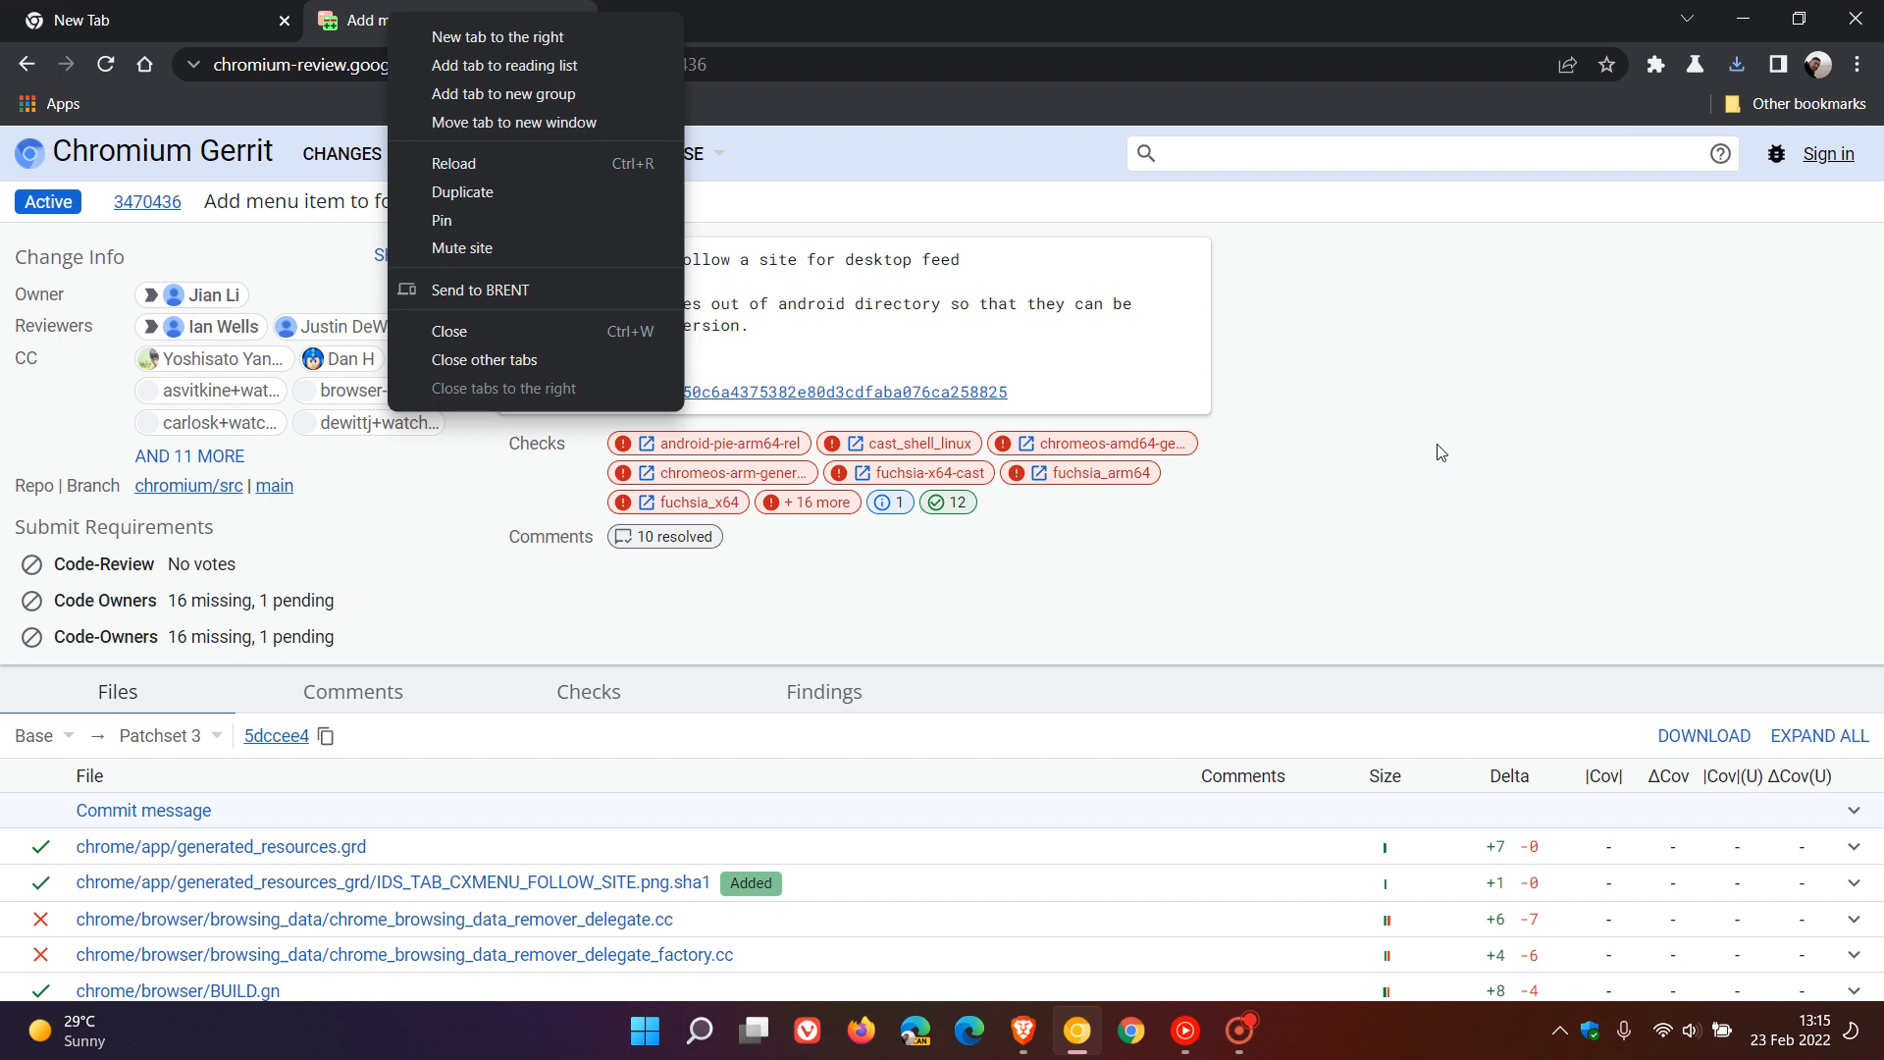
pyautogui.moveTo(1436, 451)
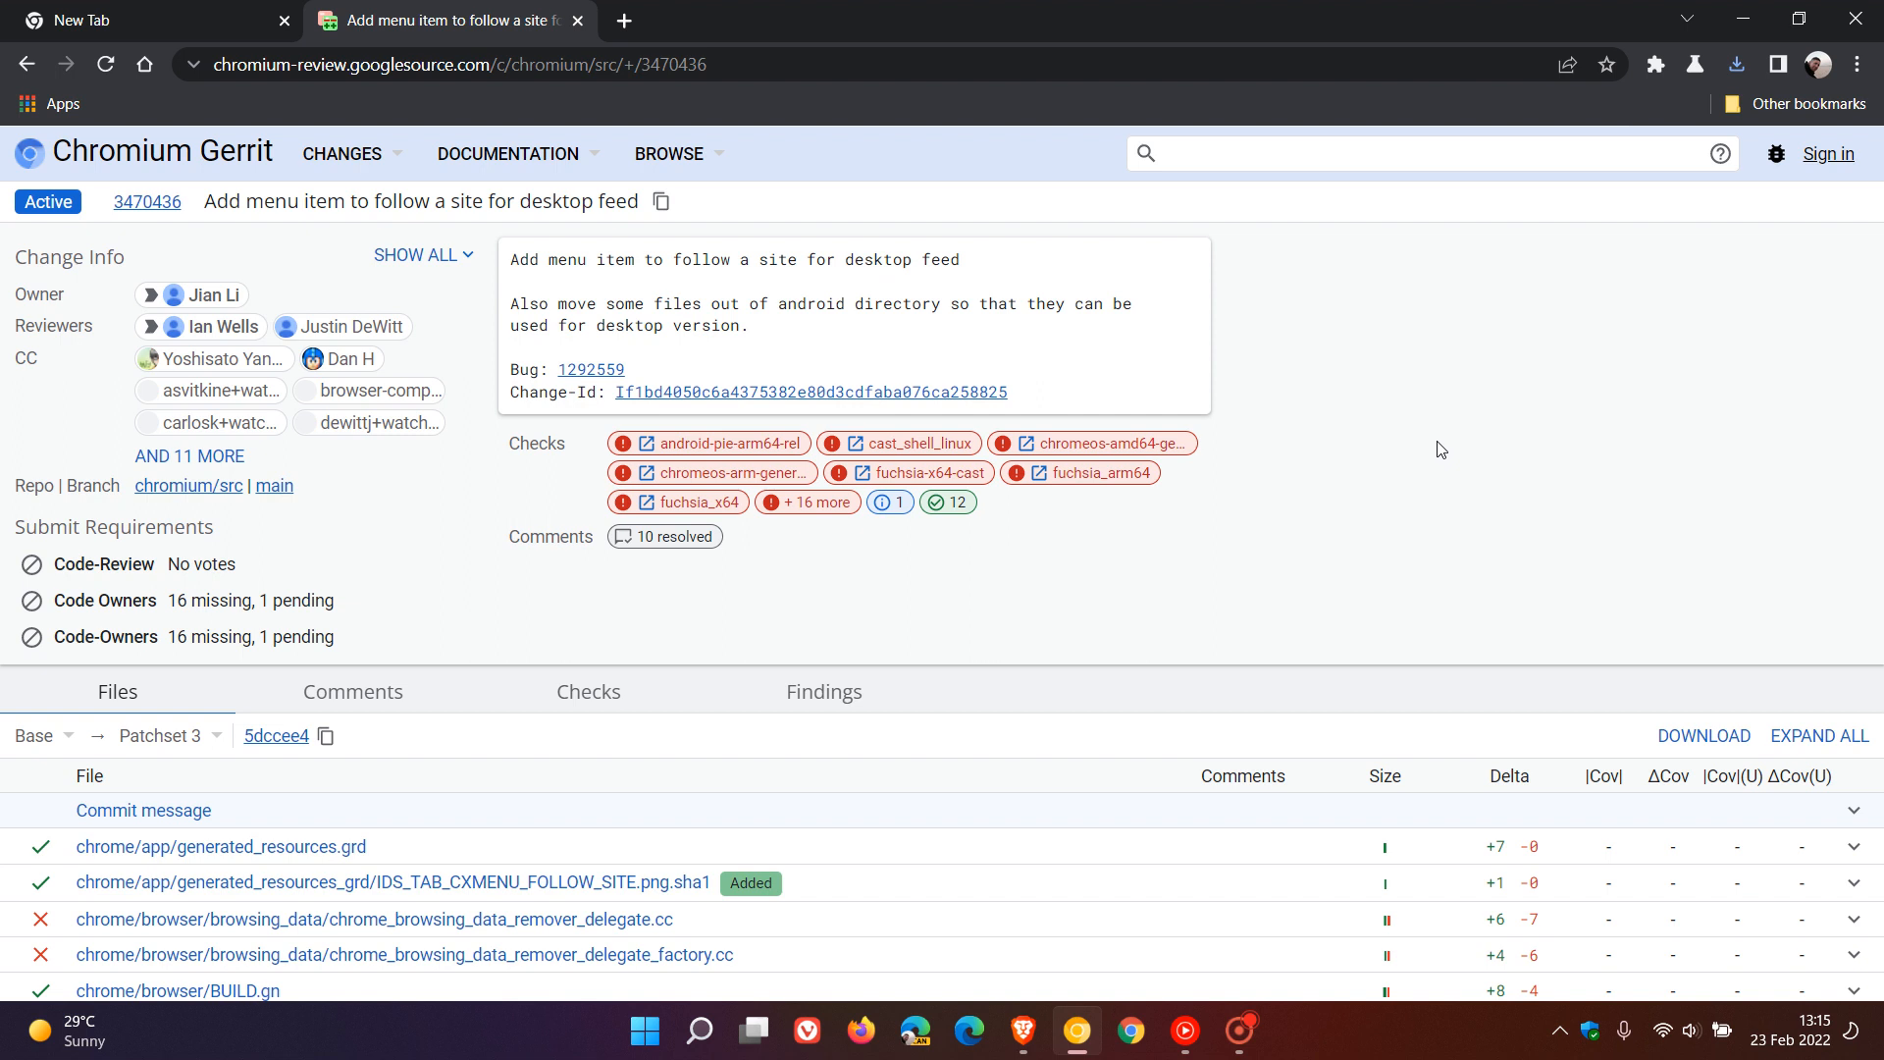
pyautogui.moveTo(1411, 426)
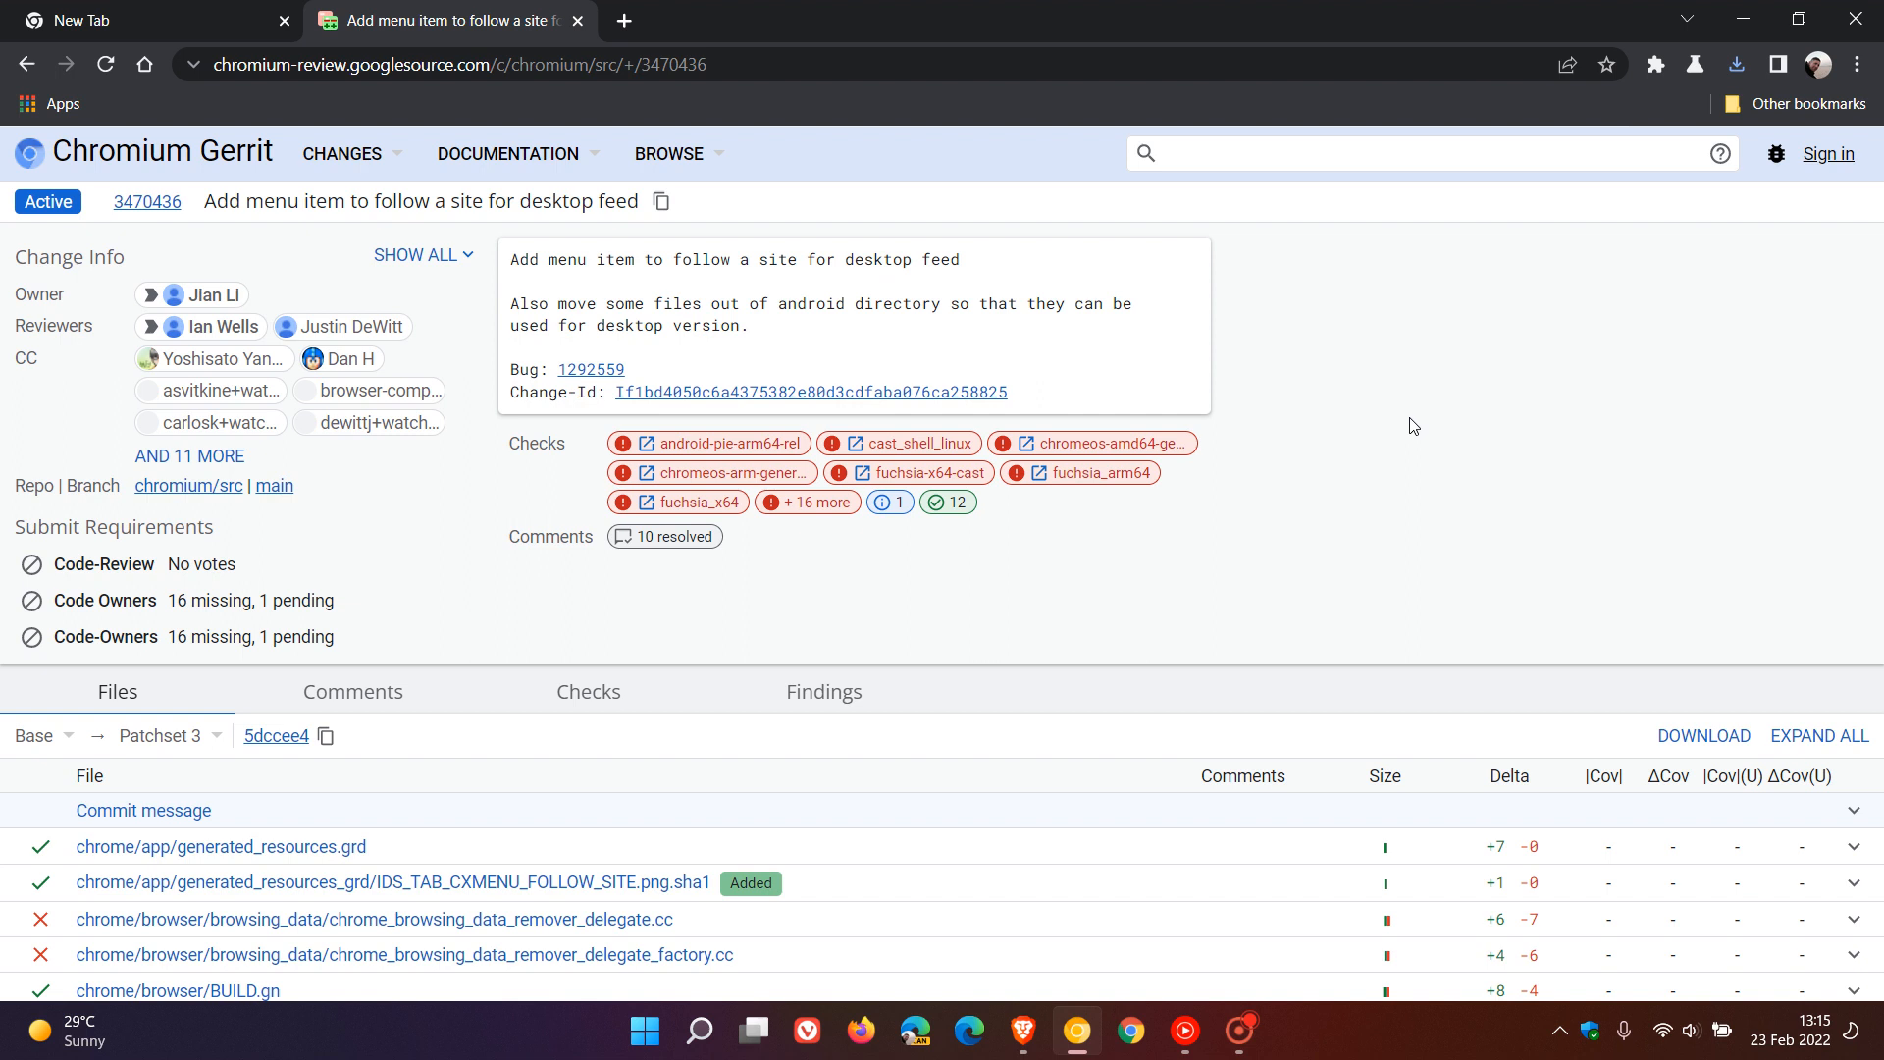
pyautogui.moveTo(1340, 383)
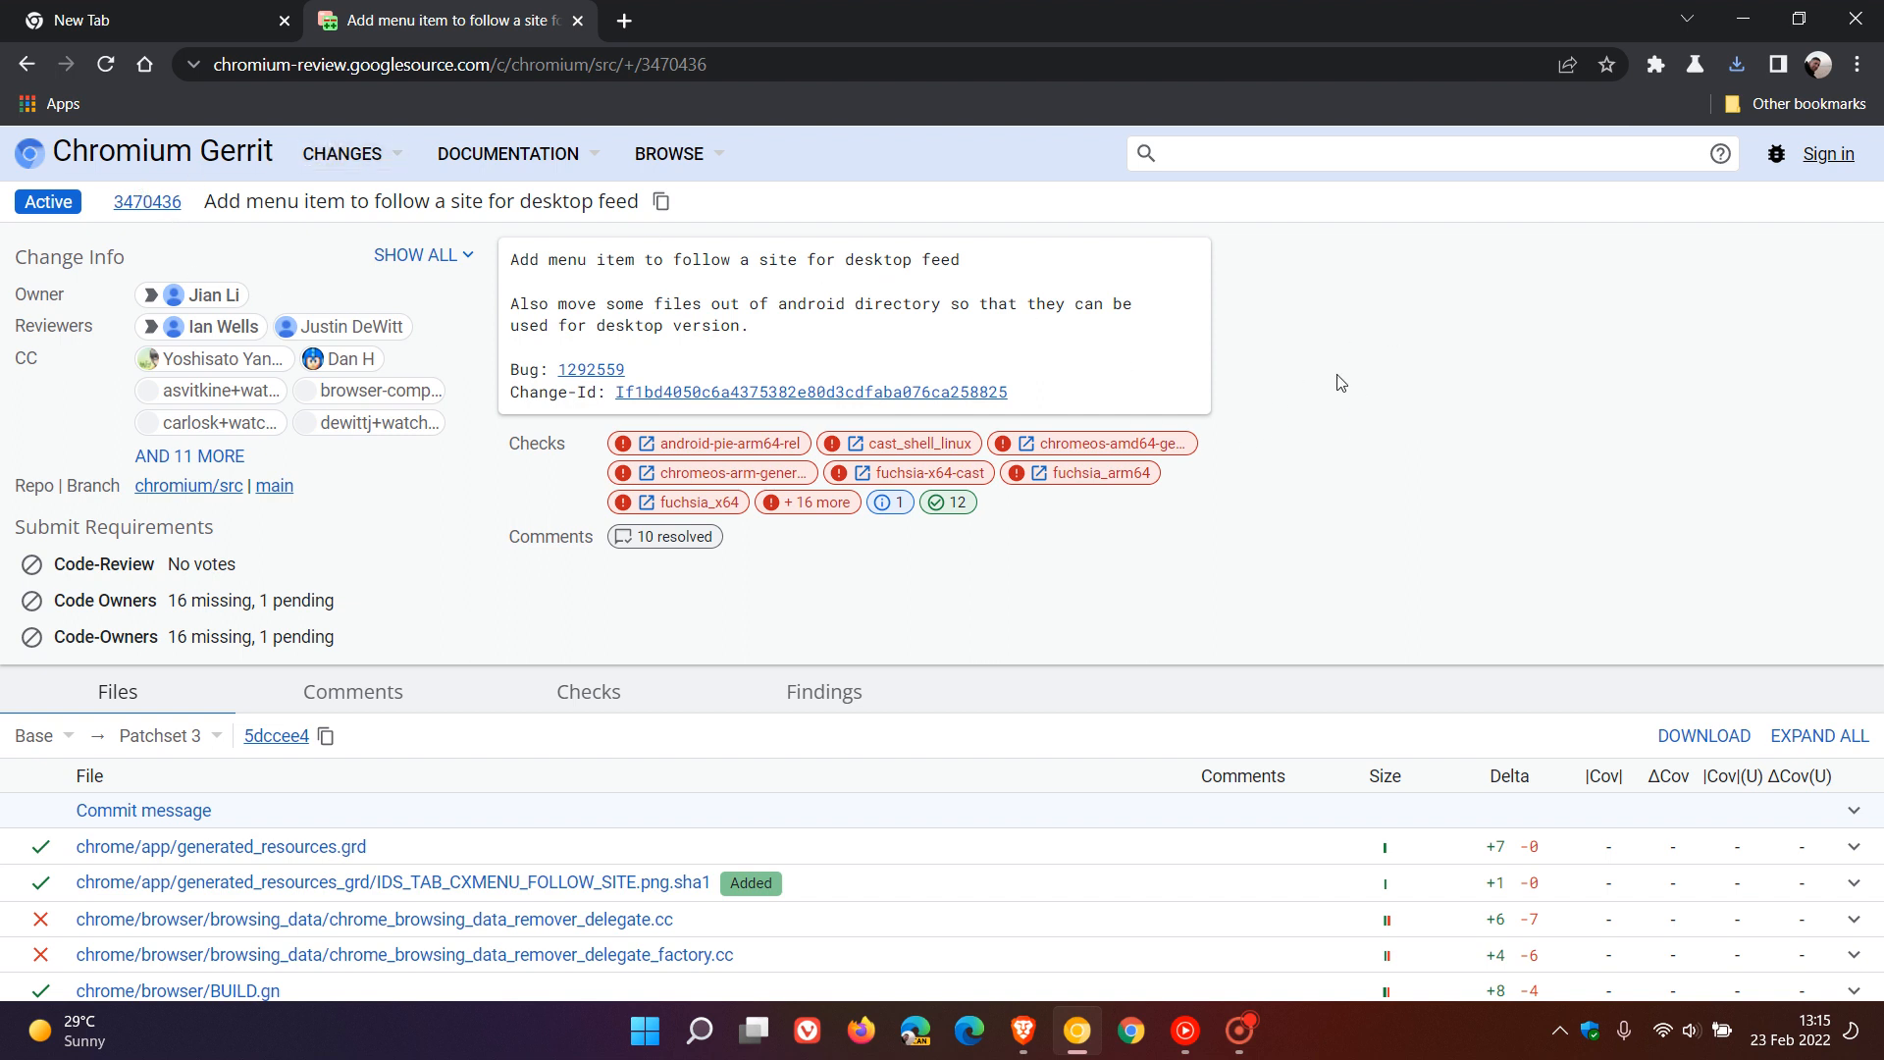
pyautogui.moveTo(1425, 351)
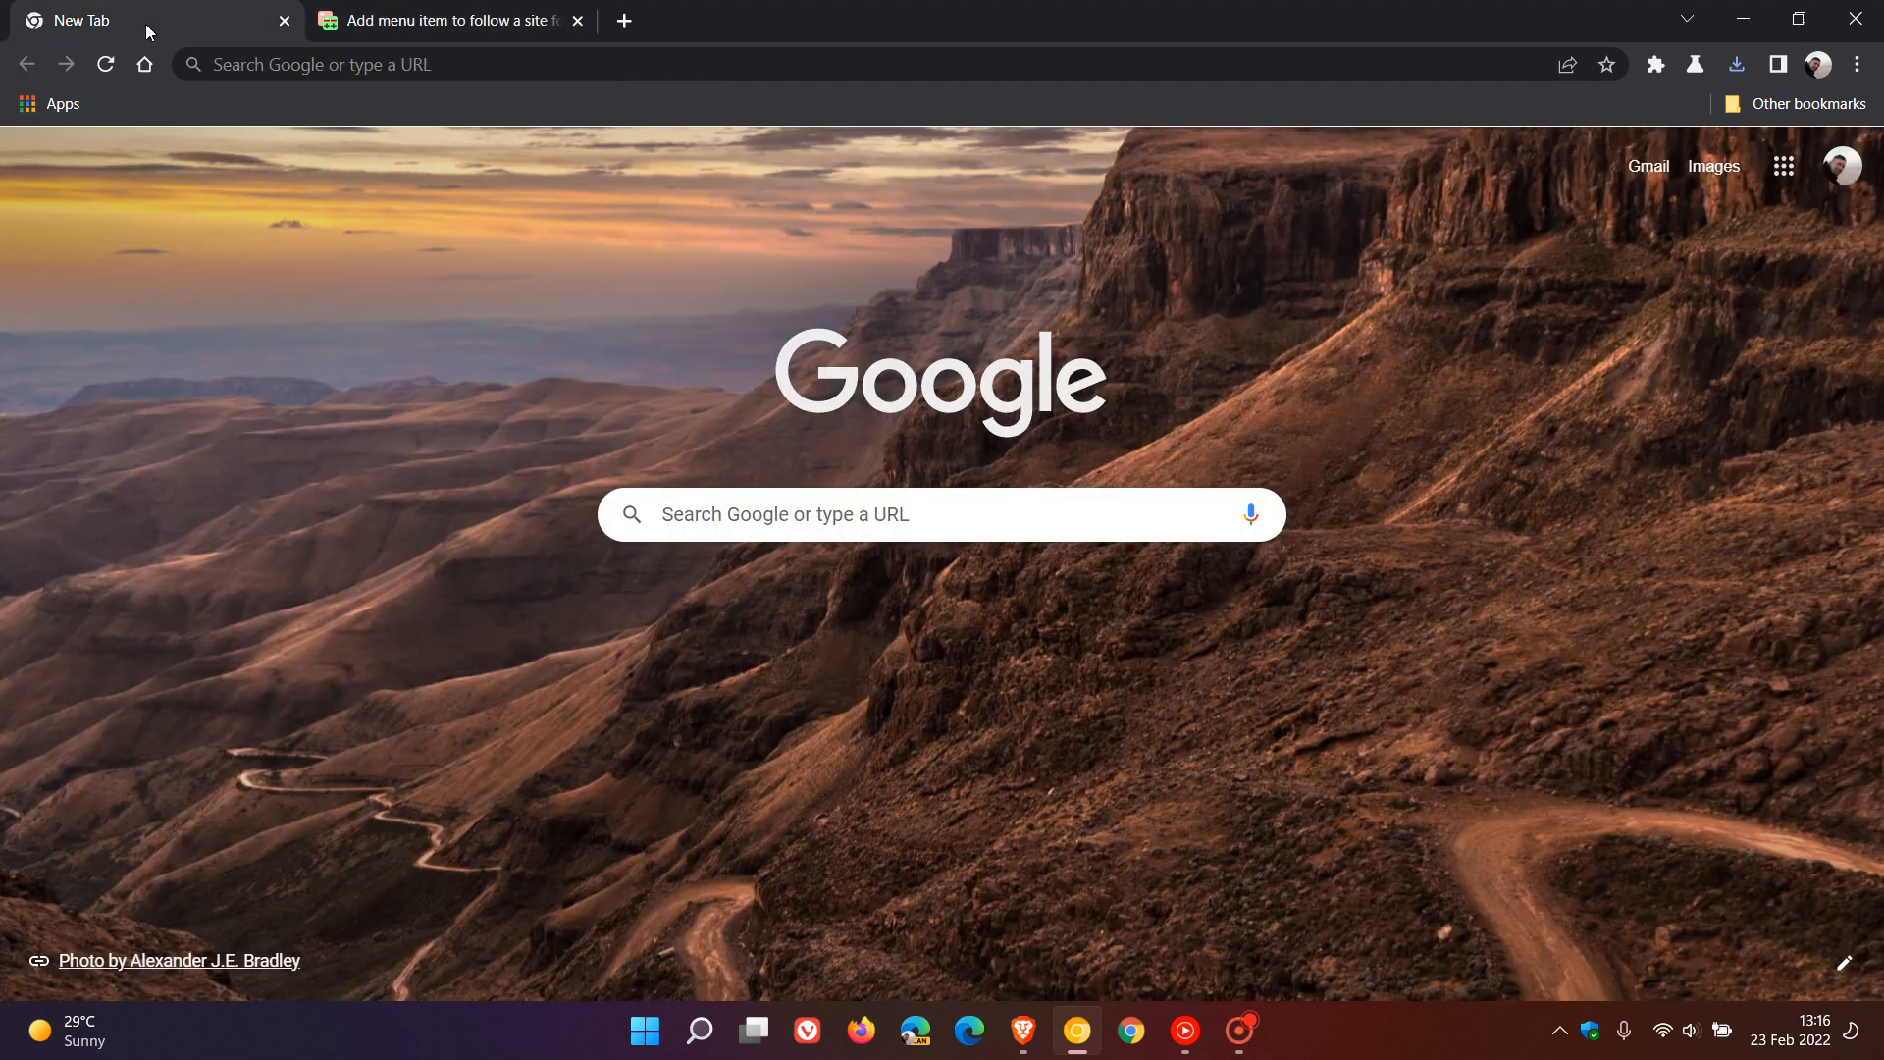
pyautogui.moveTo(1253, 348)
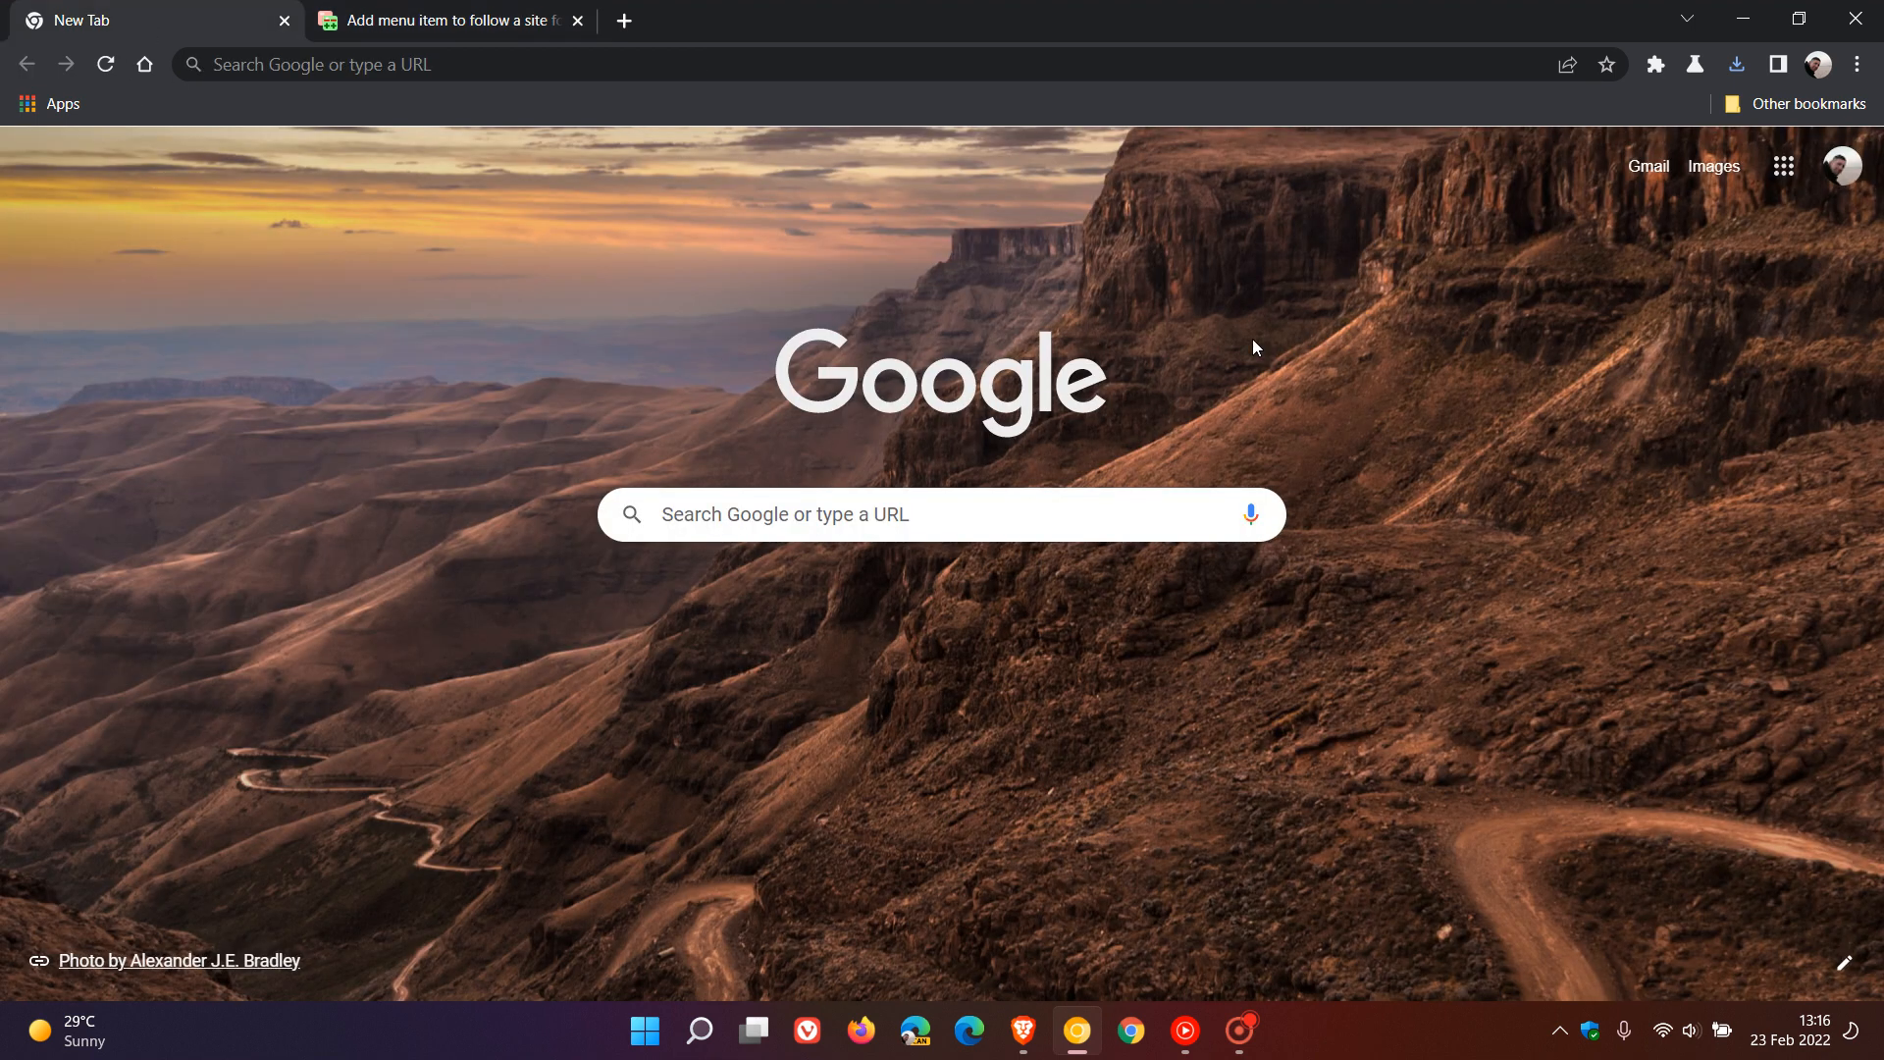
pyautogui.moveTo(771, 435)
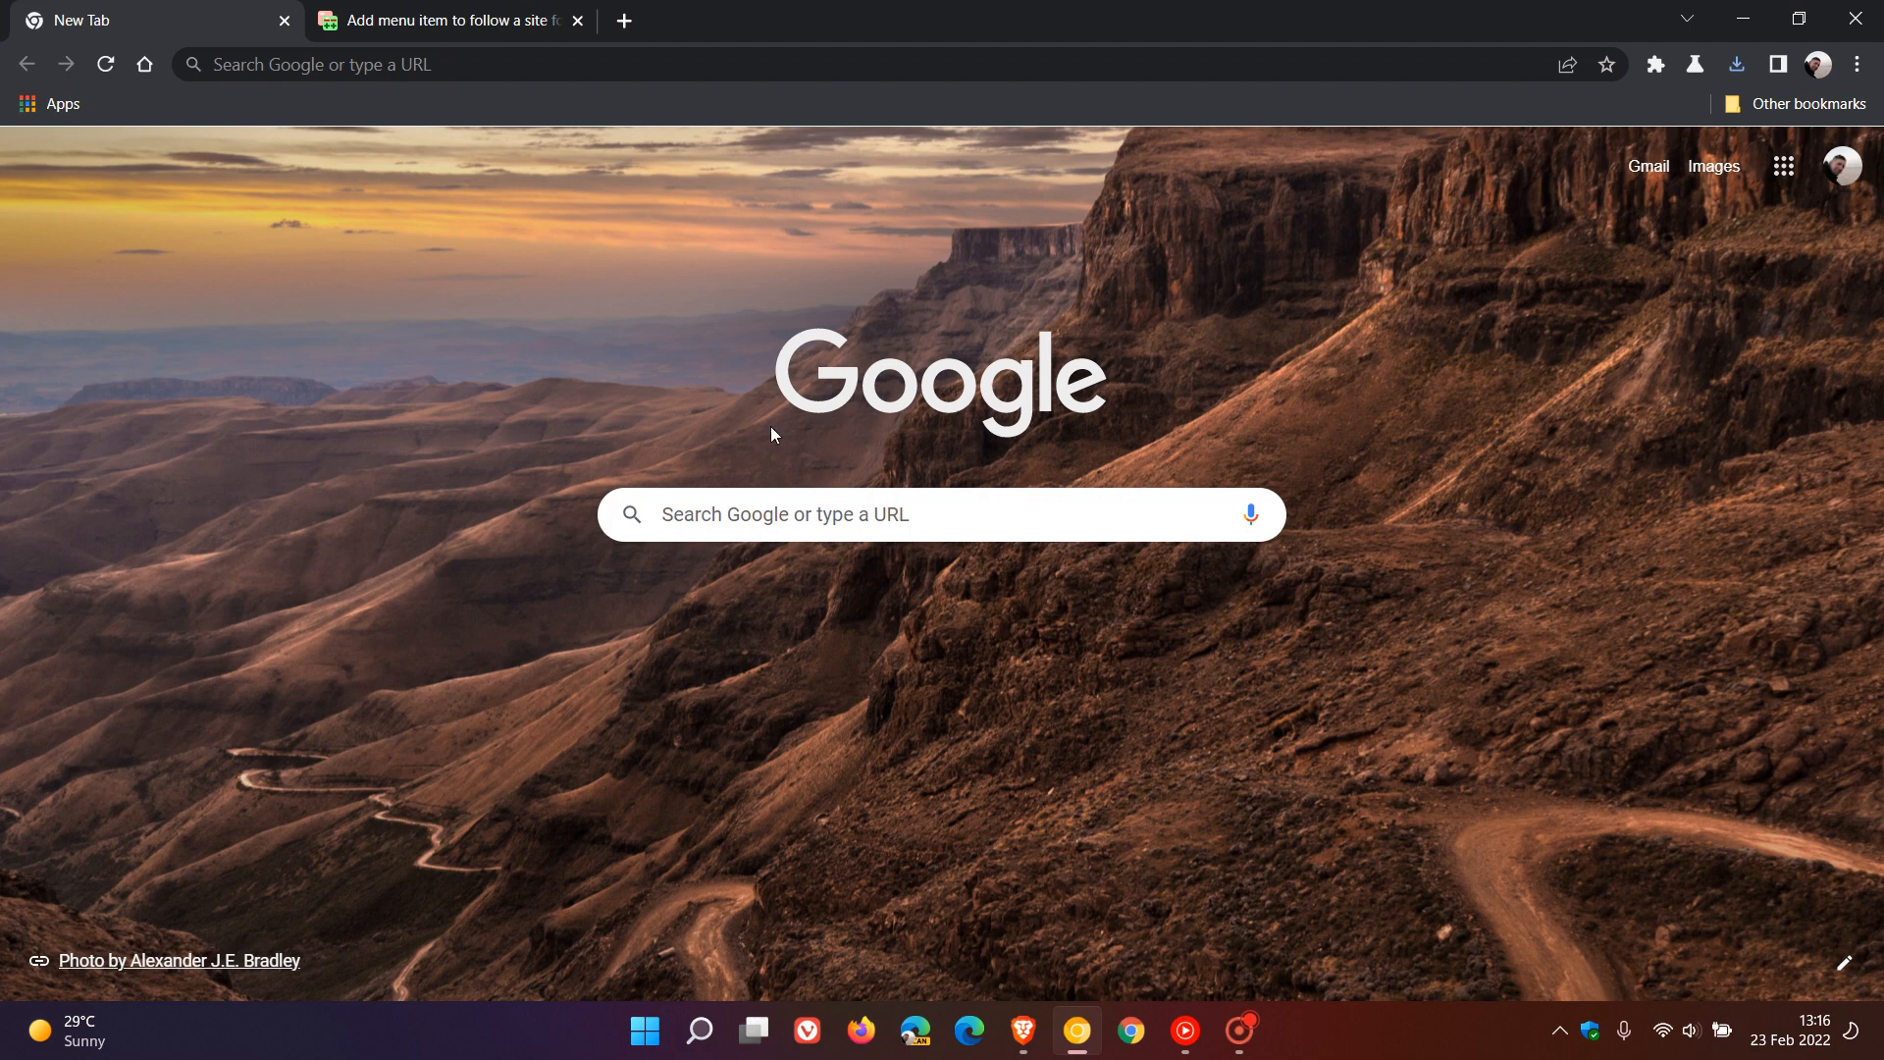
pyautogui.moveTo(1257, 367)
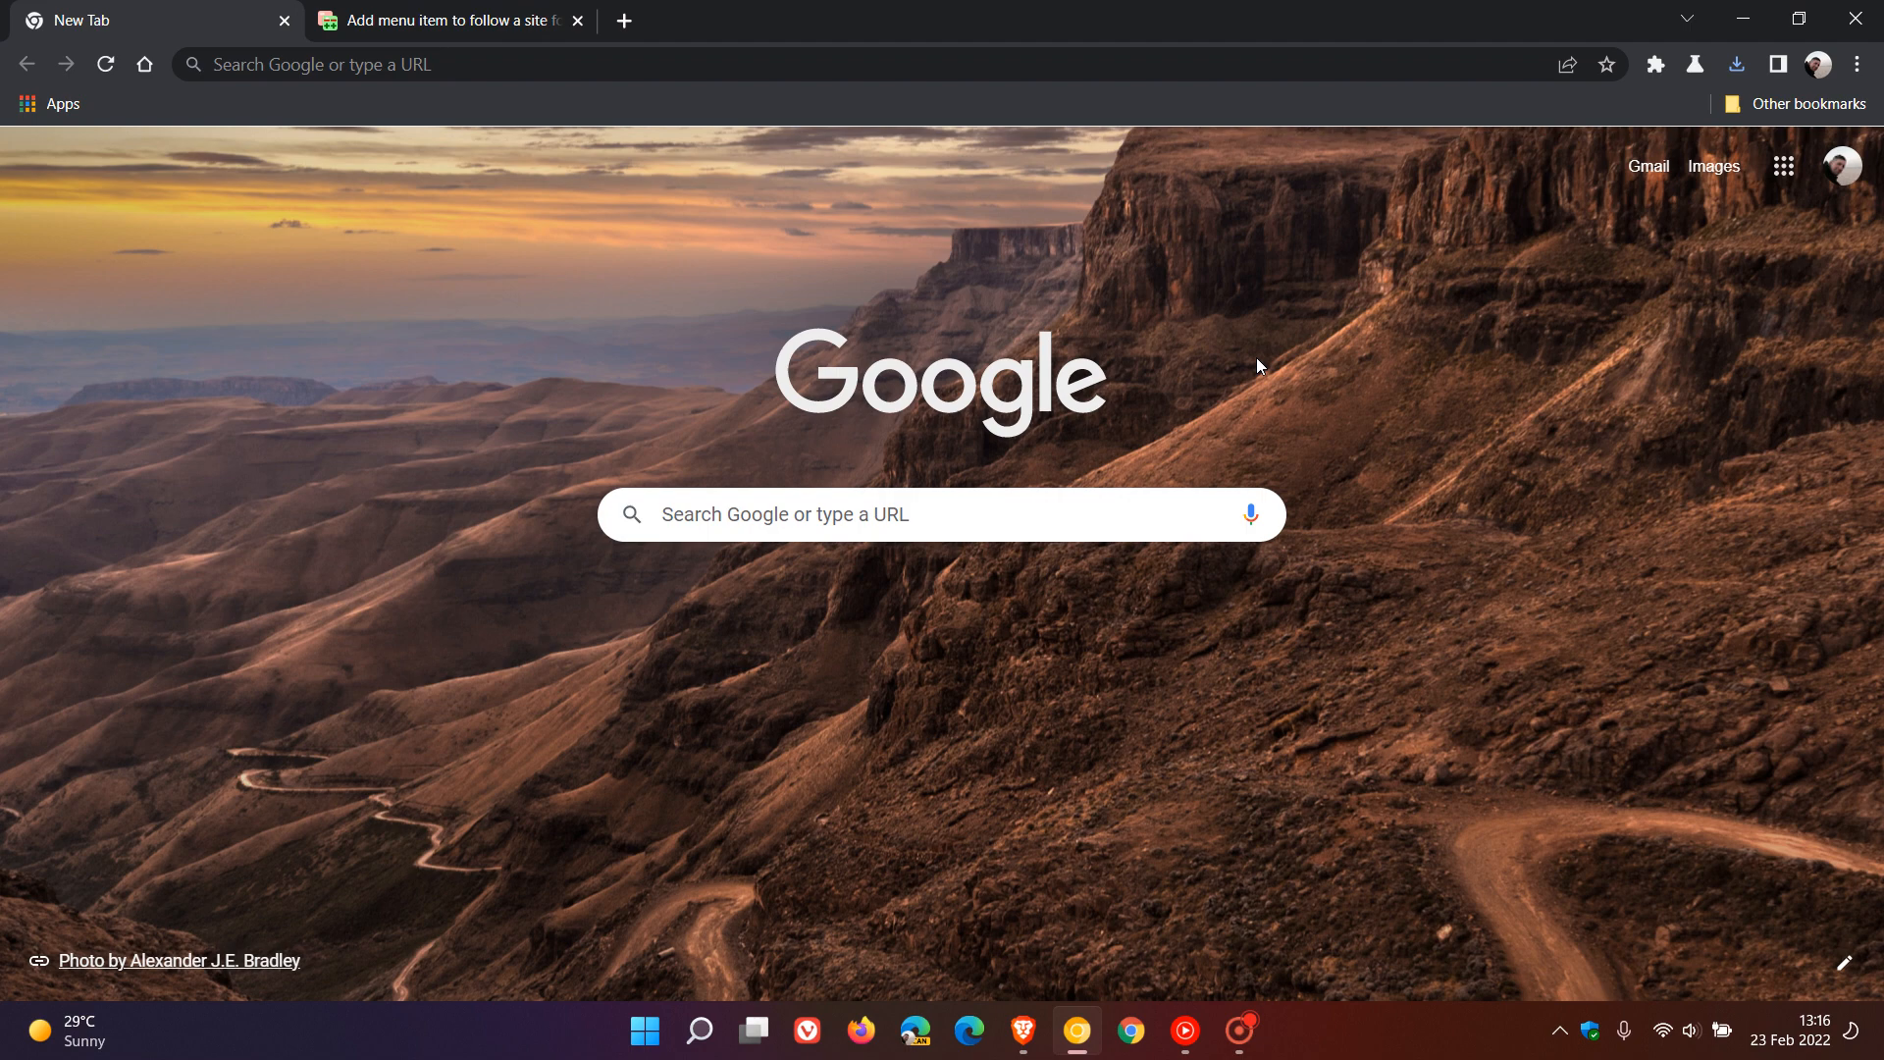
pyautogui.moveTo(1289, 361)
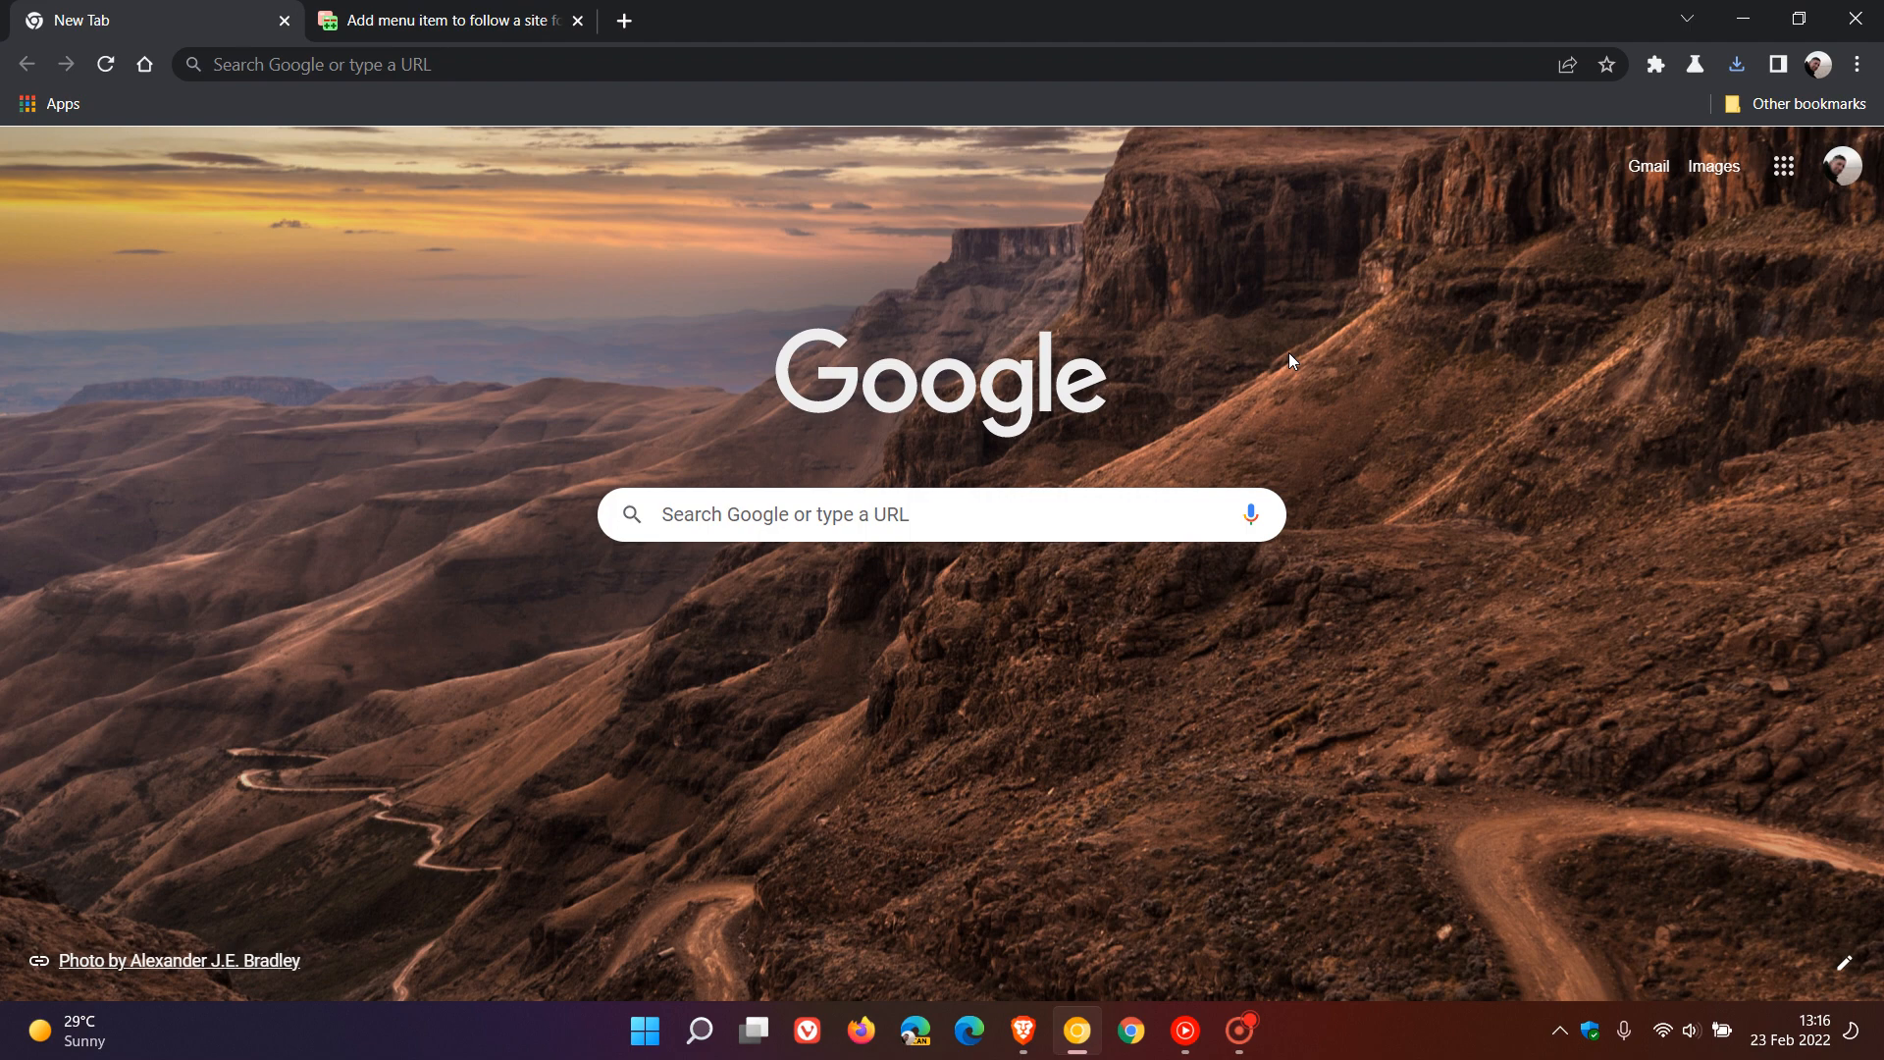
pyautogui.moveTo(1374, 420)
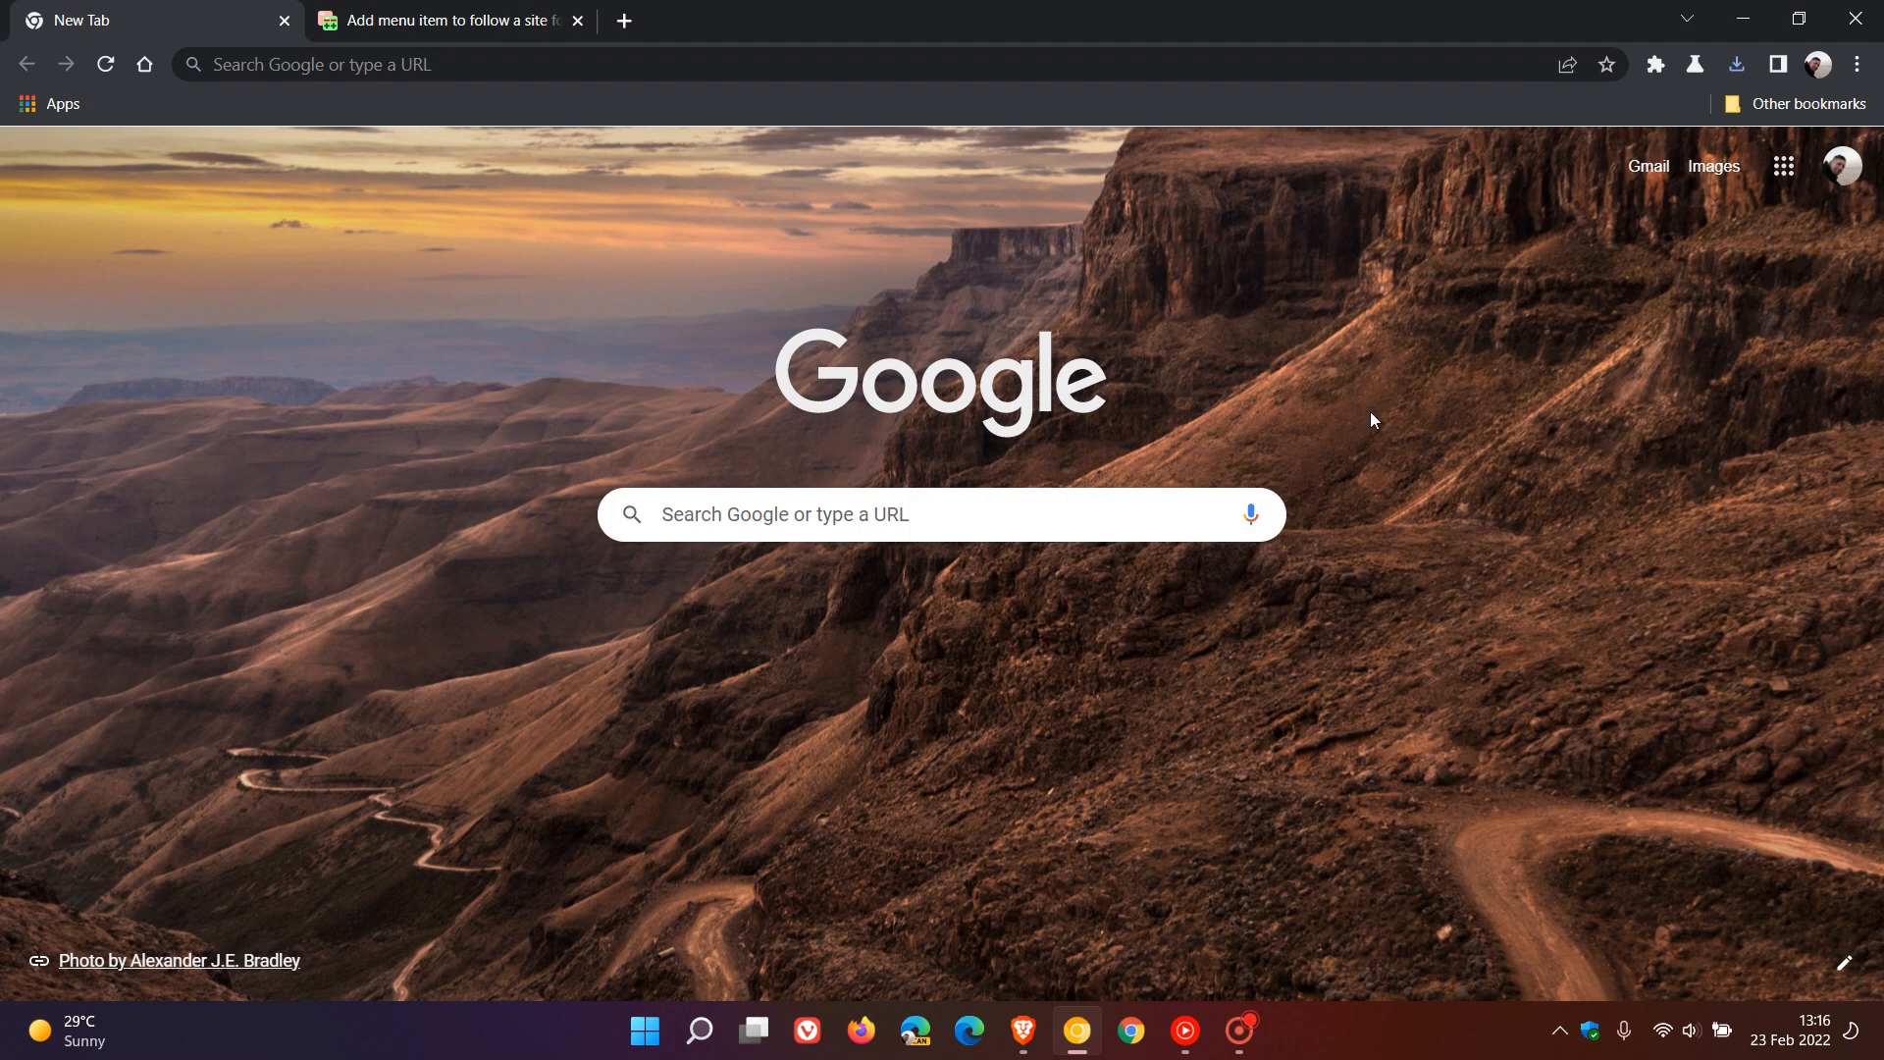